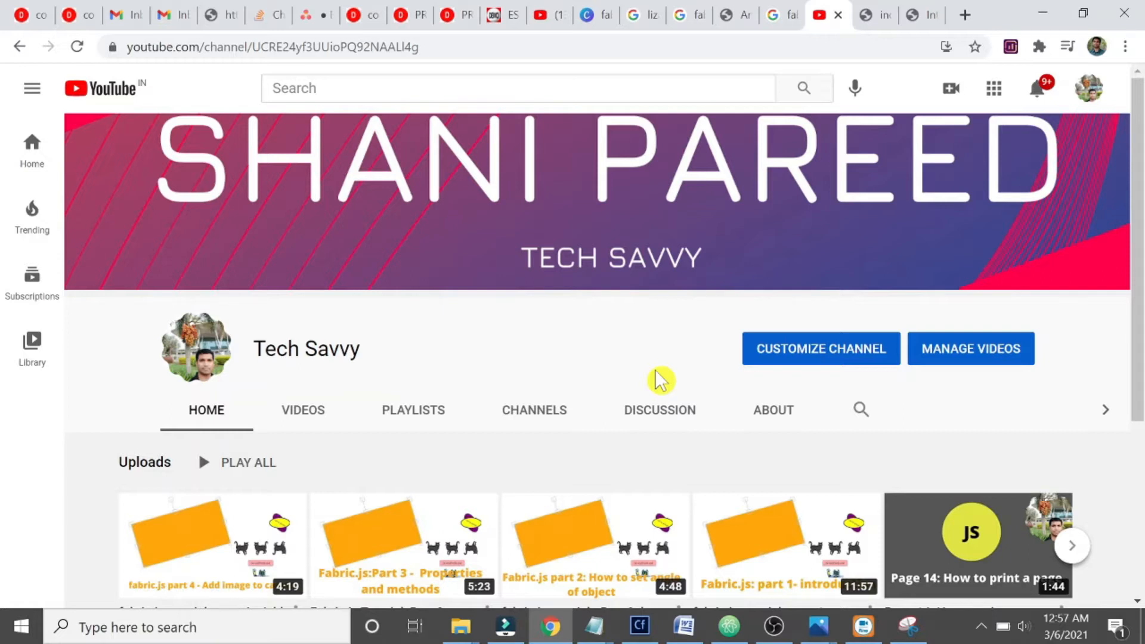
mouse_move(760, 16)
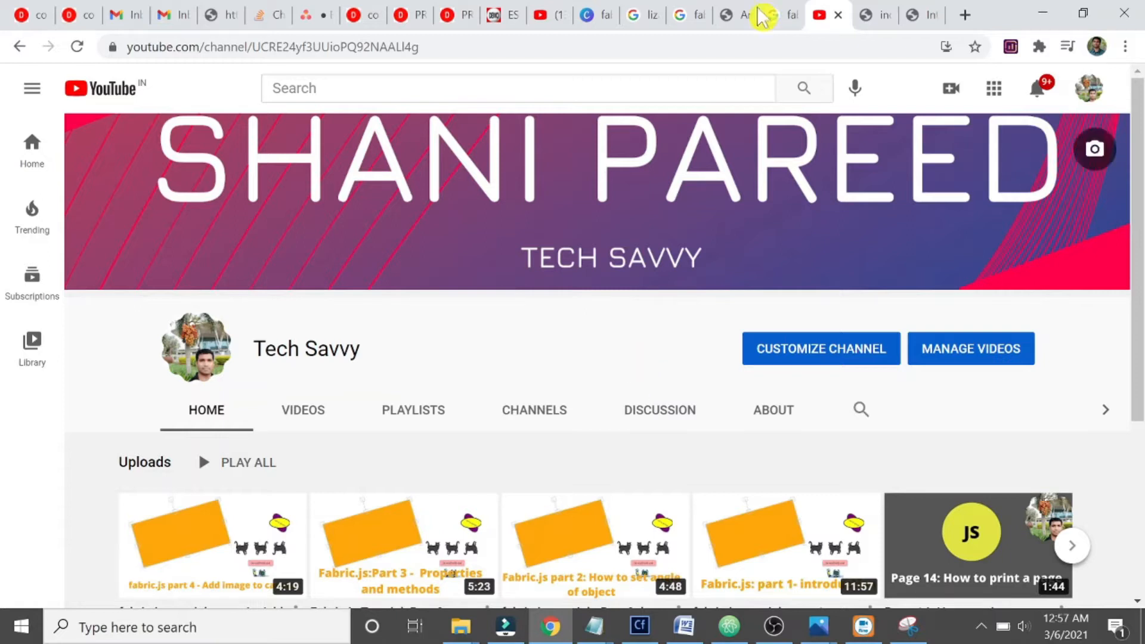
Show the local Fabric JS demo page in Chrome instead of the YouTube channel
click(882, 14)
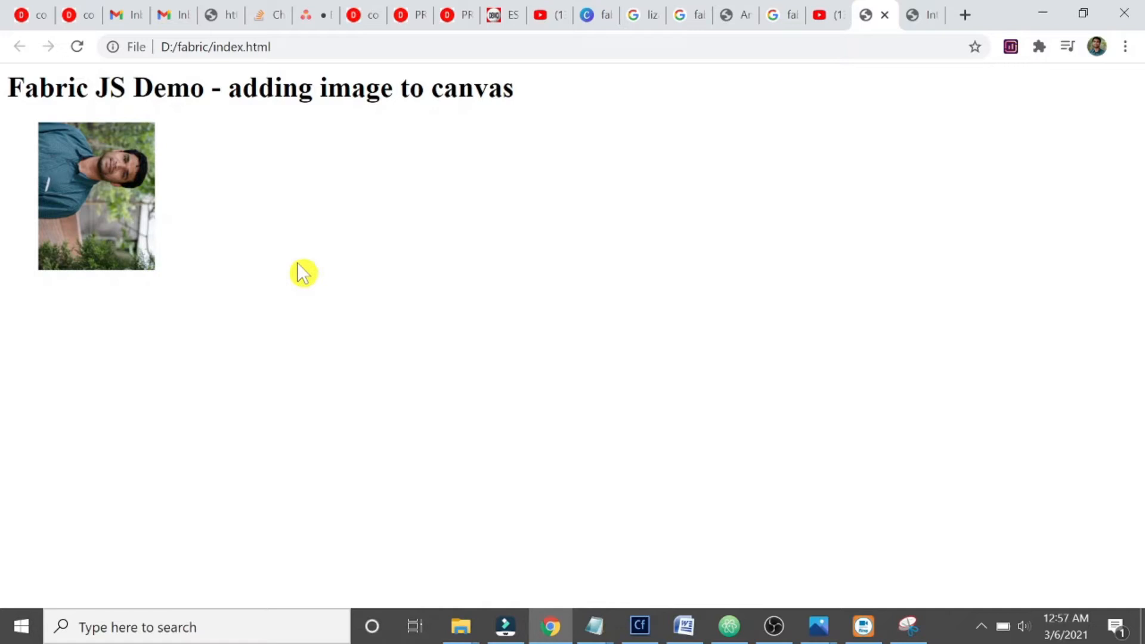
mouse_move(348, 118)
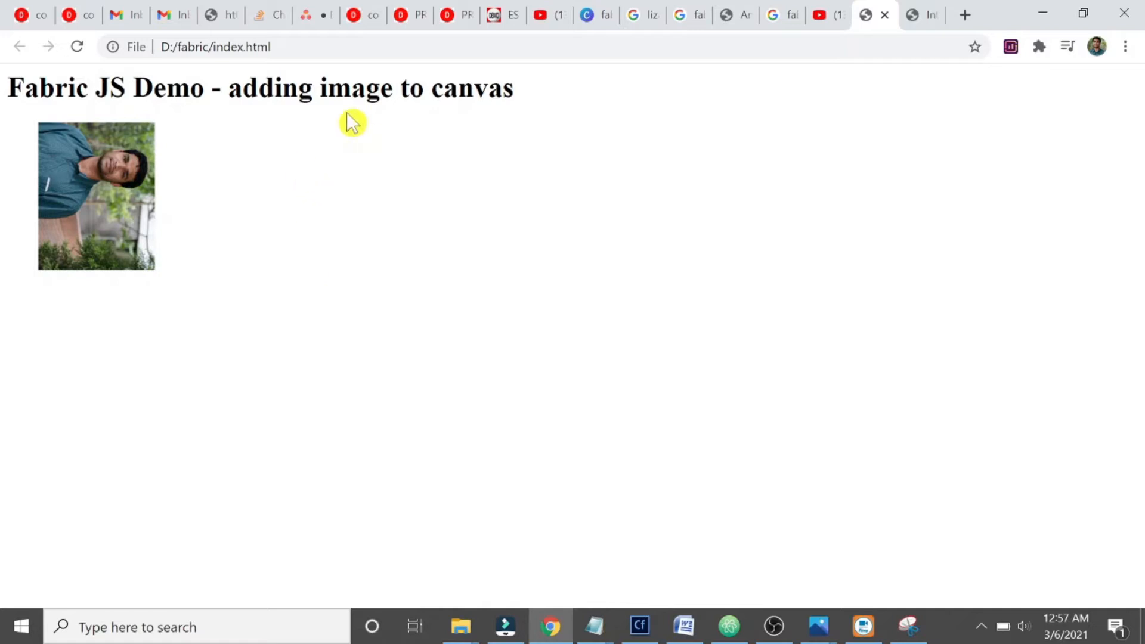
mouse_move(210, 221)
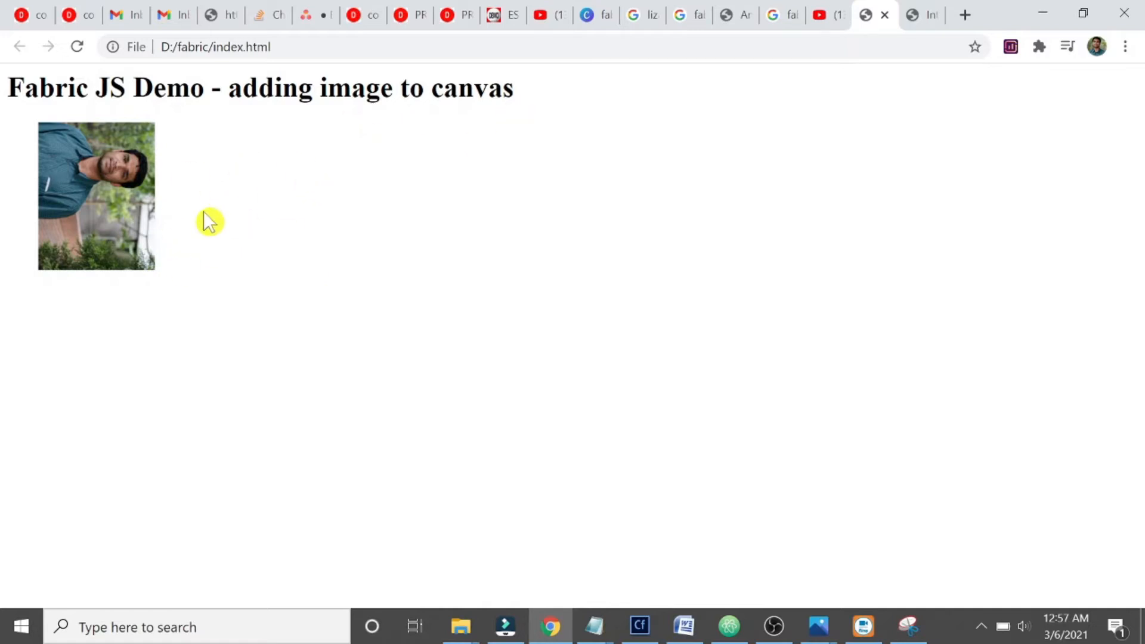
mouse_move(720, 635)
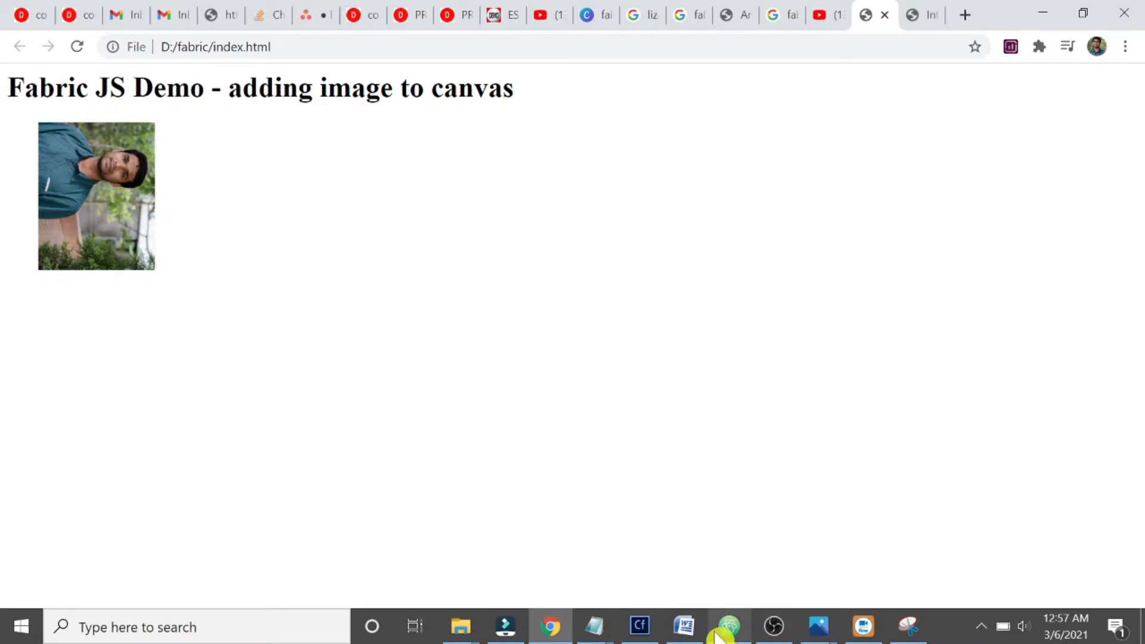
Review the scaleToWidth and rotate calls in index.html, then return to the browser
click(728, 628)
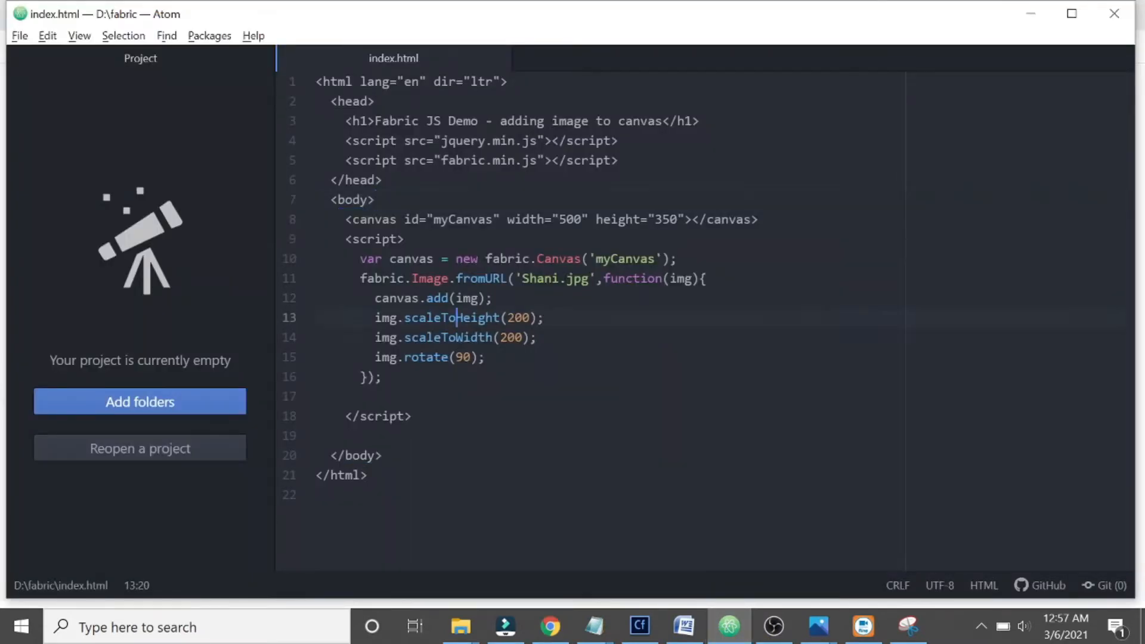
double_click(448, 337)
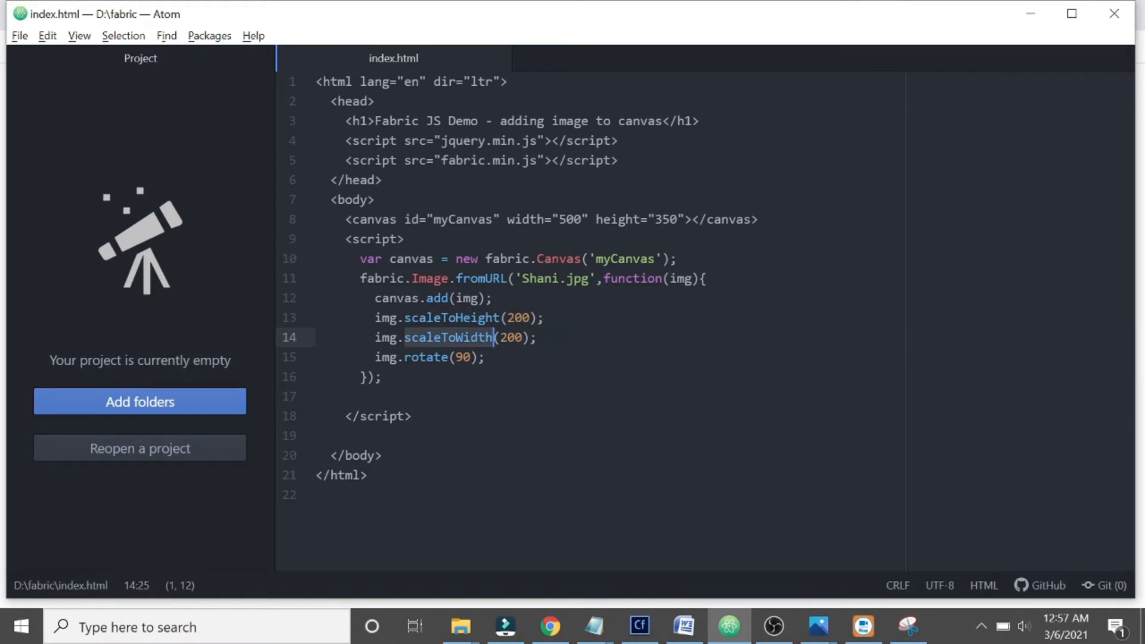
click(426, 357)
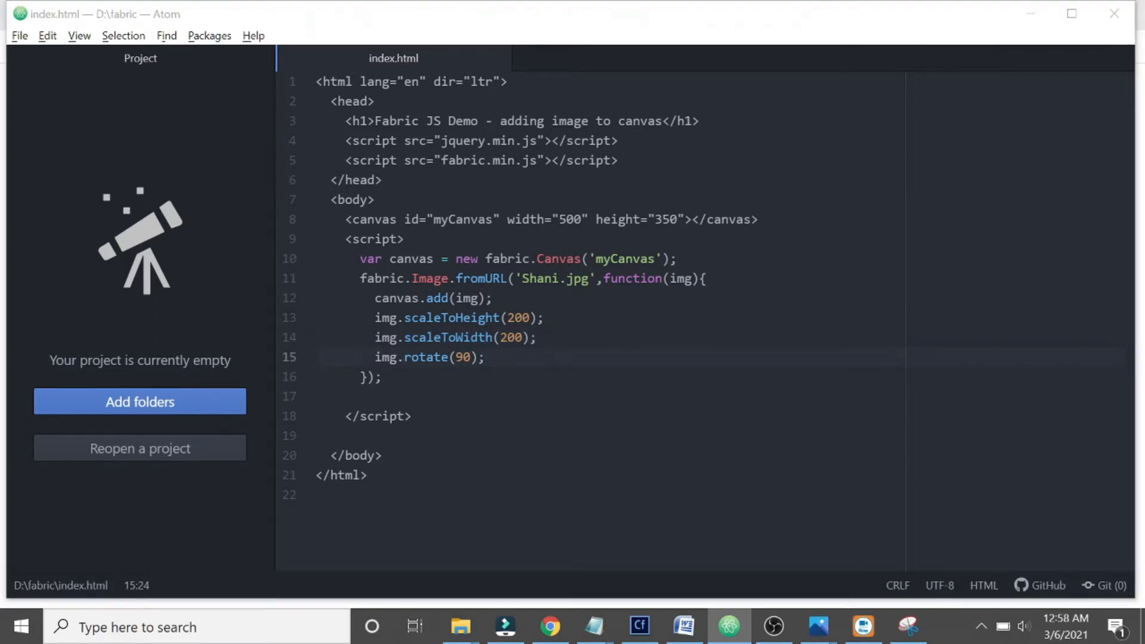
click(550, 626)
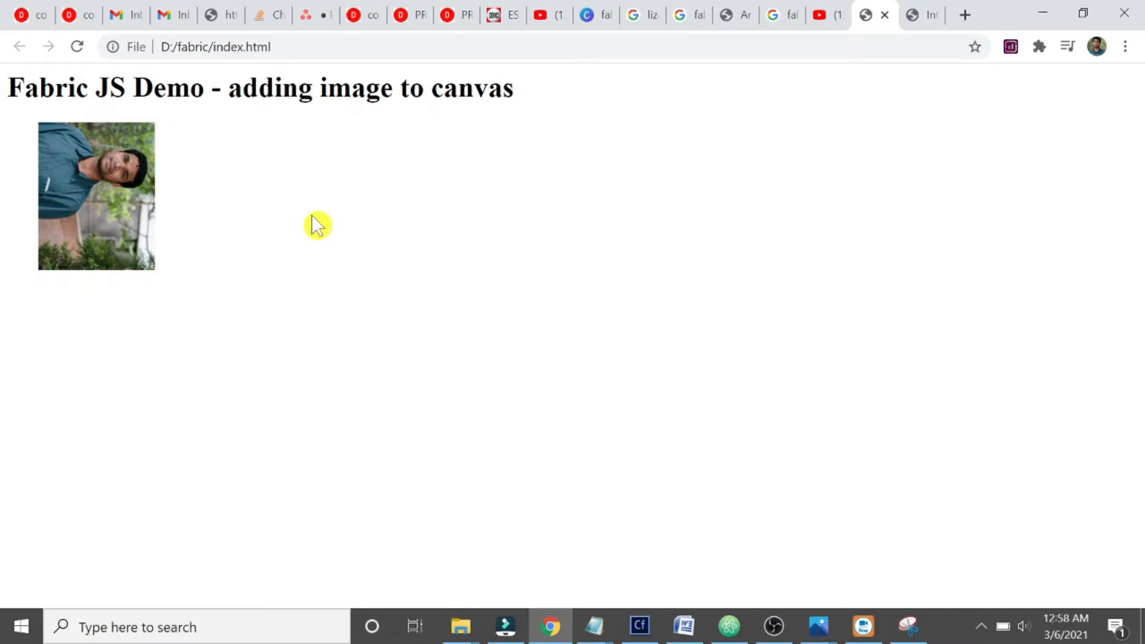
mouse_move(370, 266)
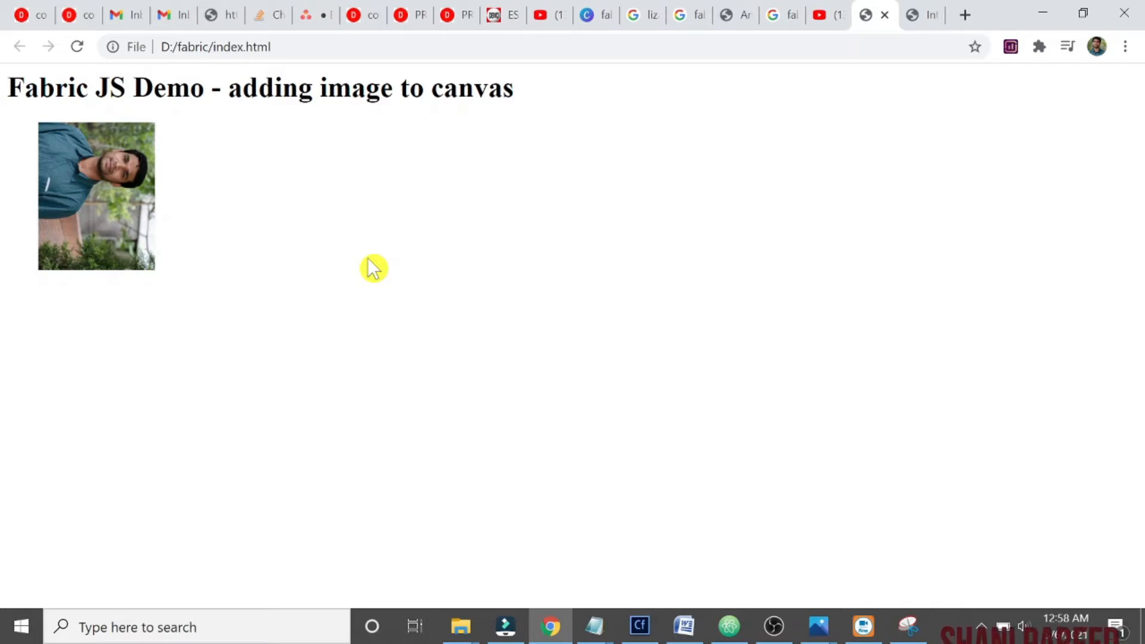
mouse_move(329, 276)
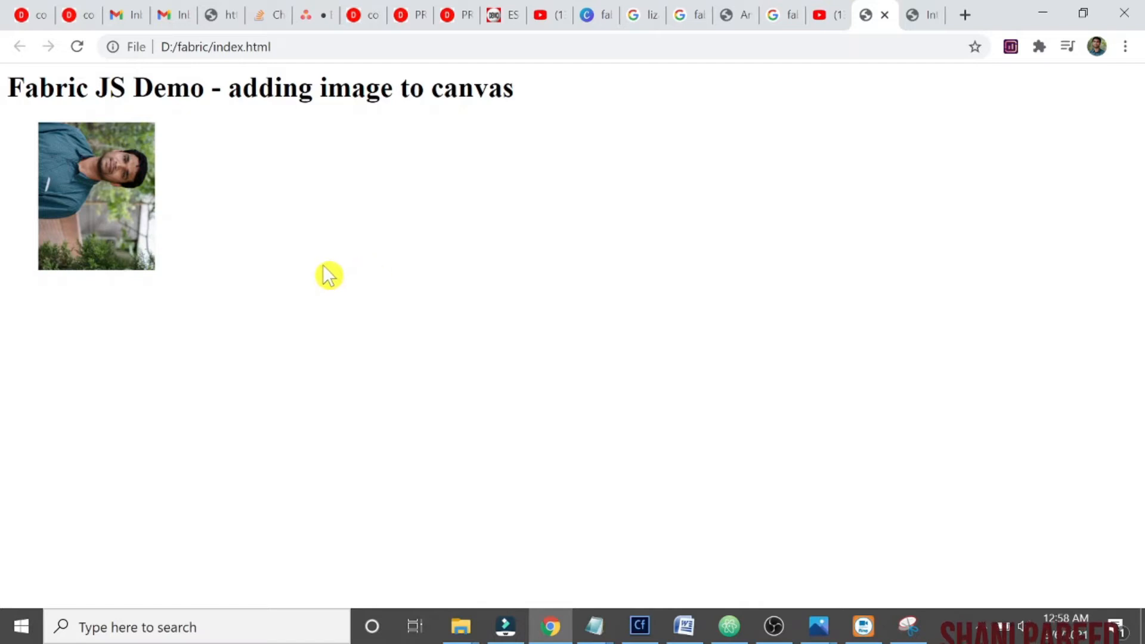
mouse_move(321, 197)
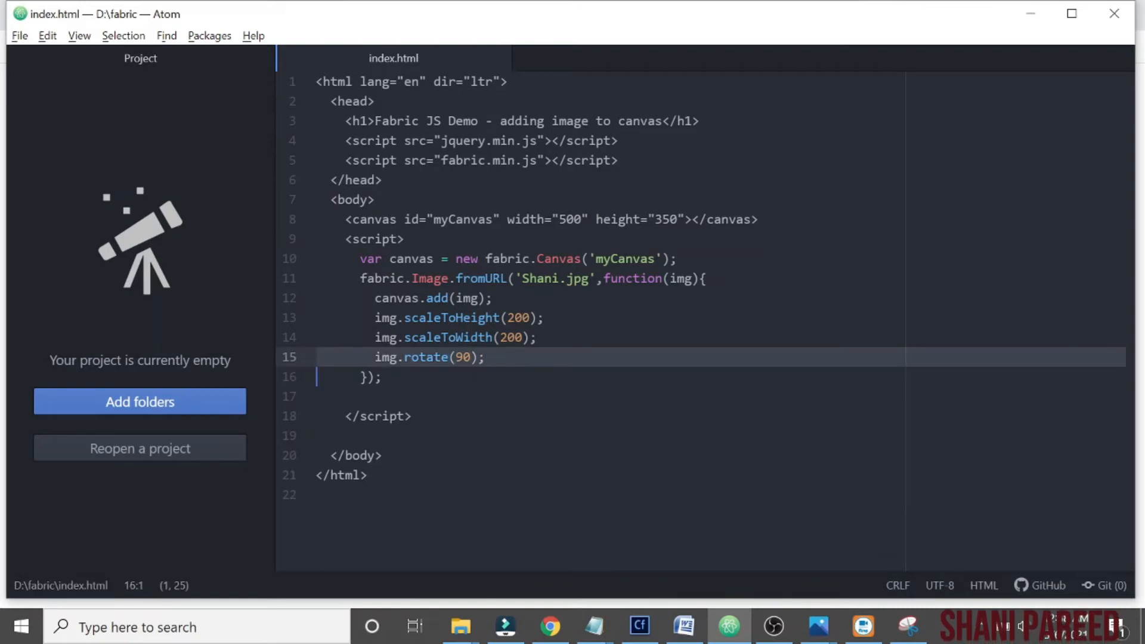
Remove the rotate line and set the canvas height to 700
key(Backspace)
text(8)
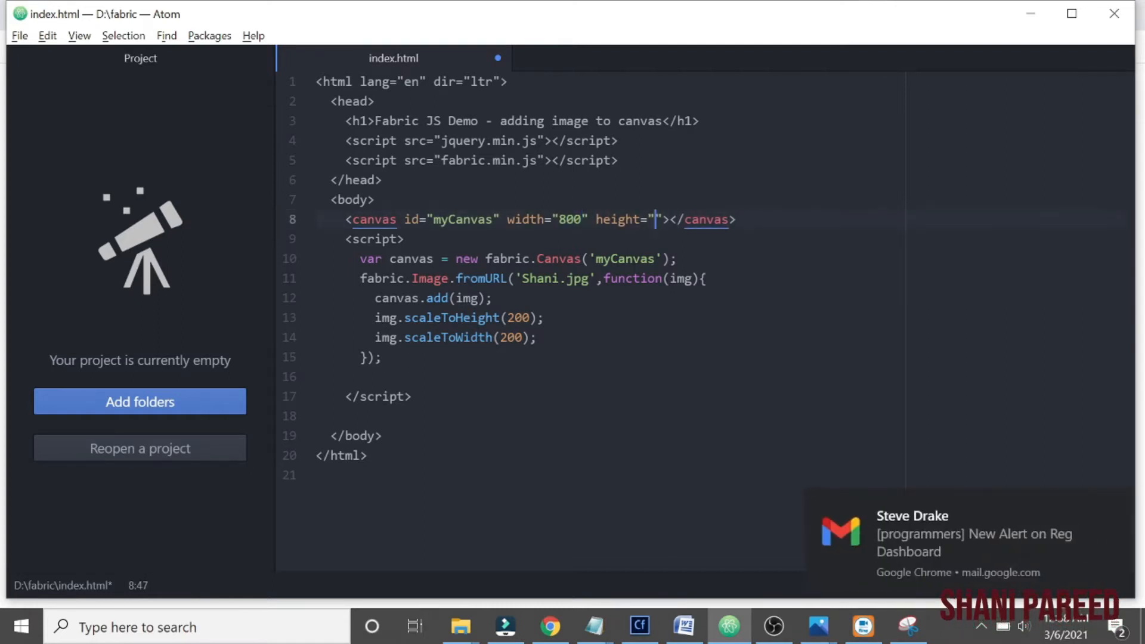
text(700)
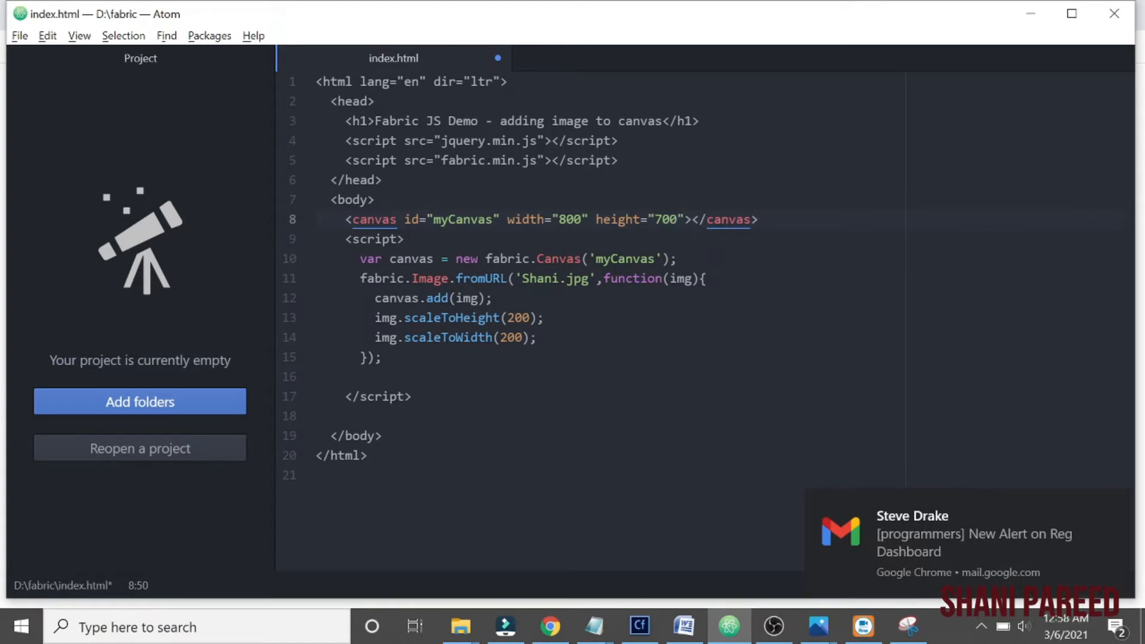
key(Enter)
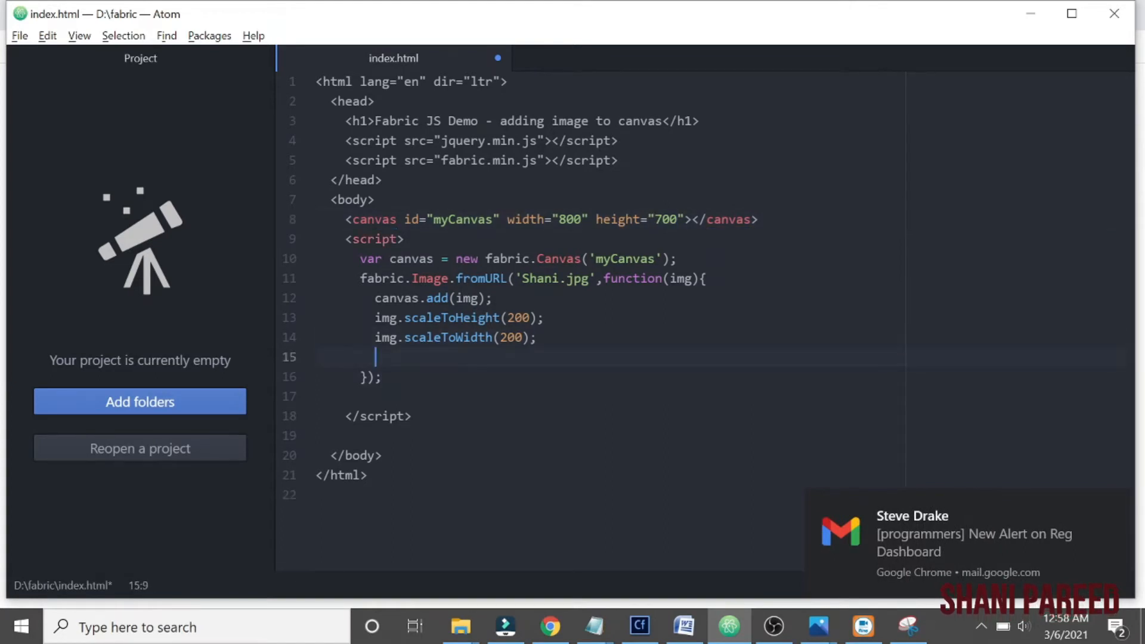
Begin an img.animate('left', '500', …) call after scaleToWidth
text(img.a)
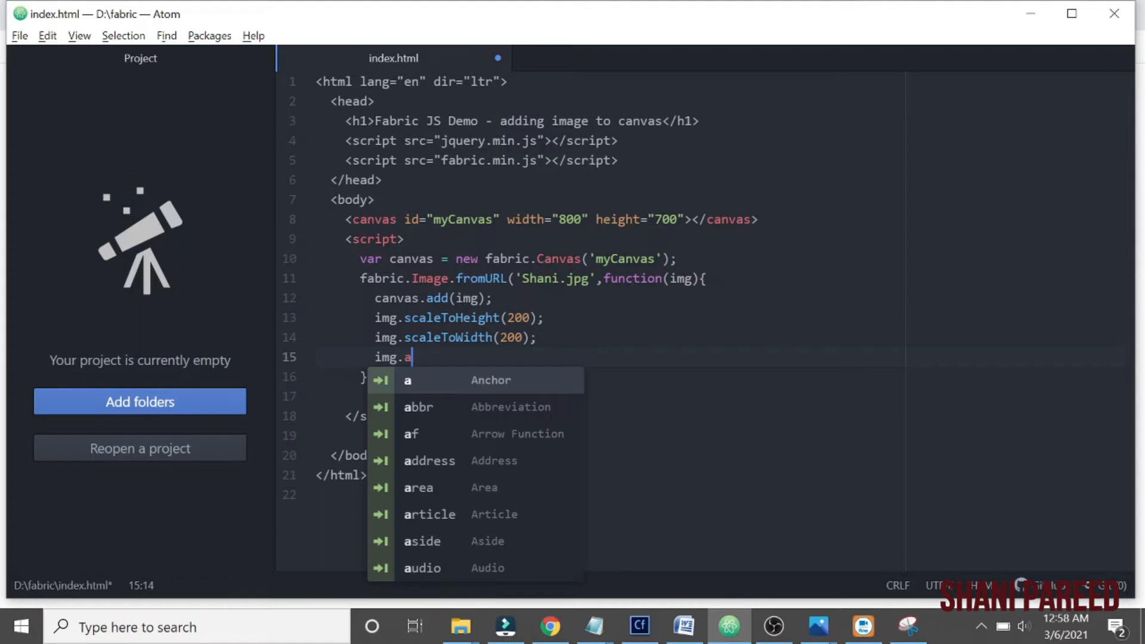
text(nimate)
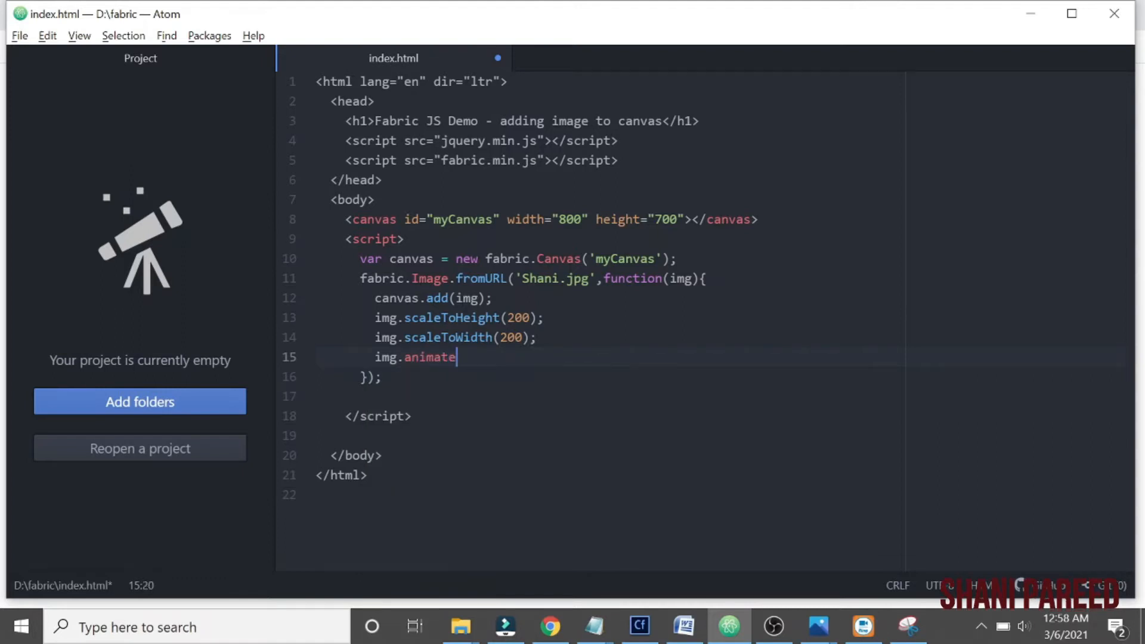
text(()
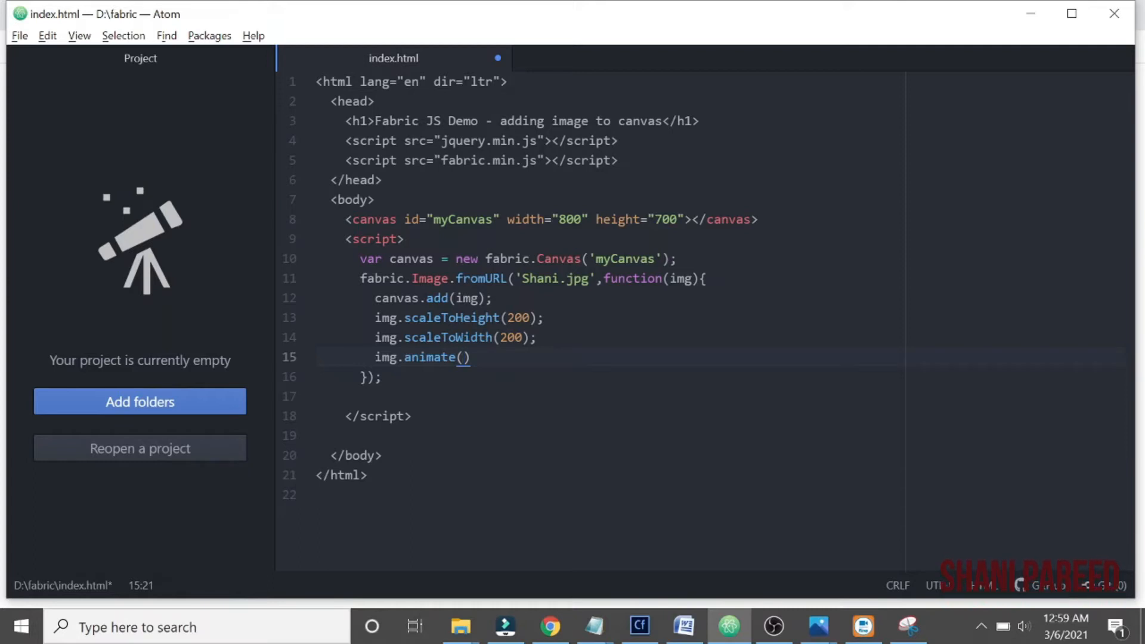
text('')
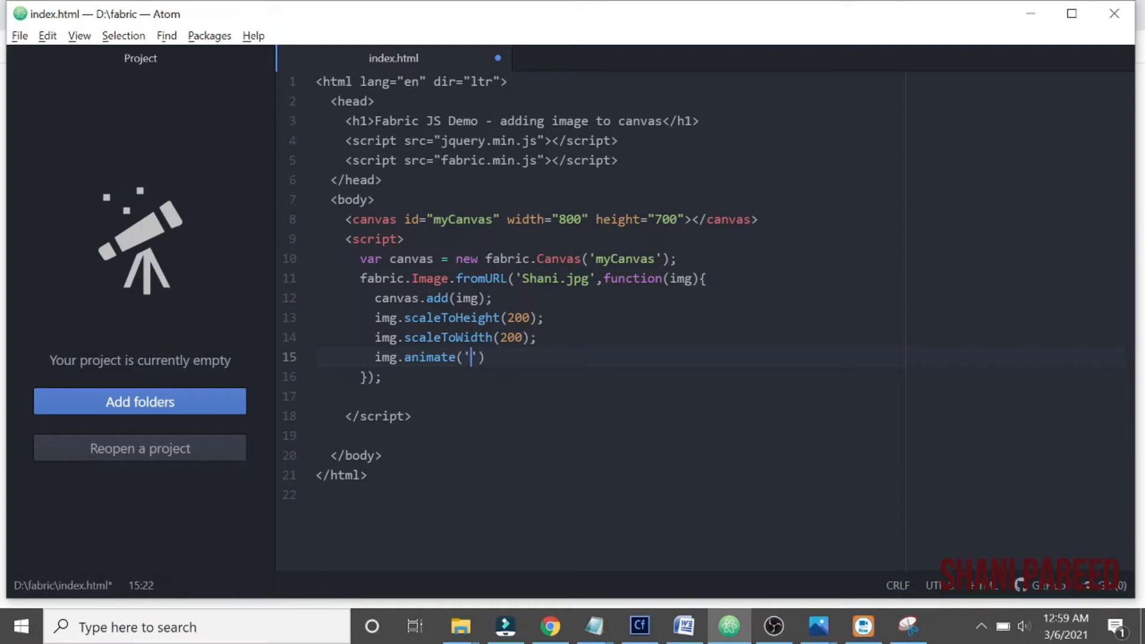
text(l)
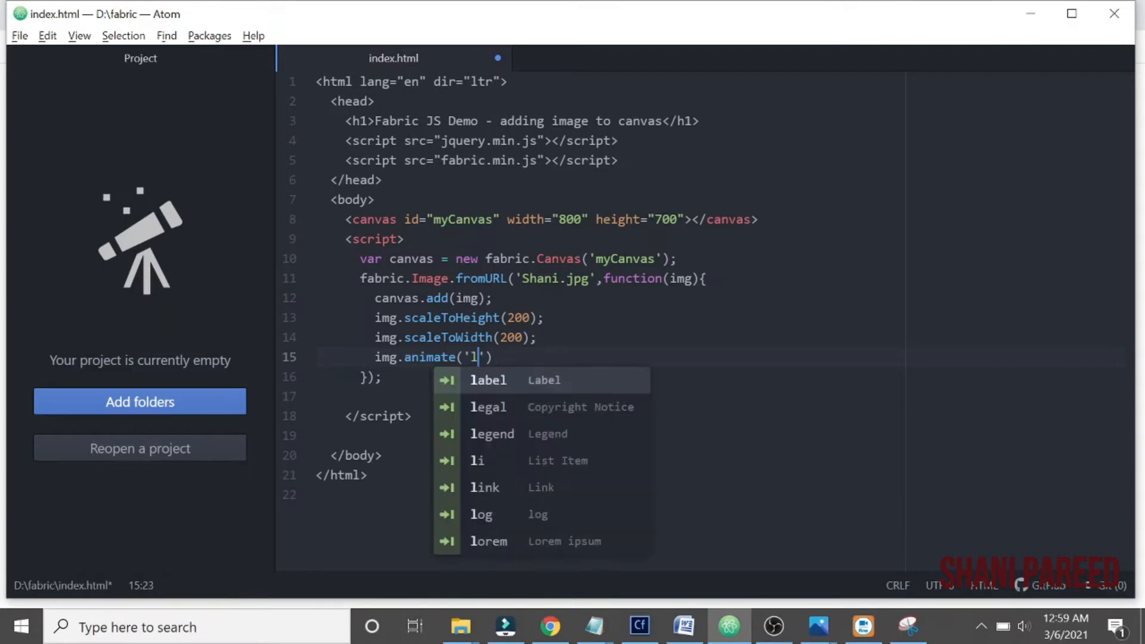
text(eft',)
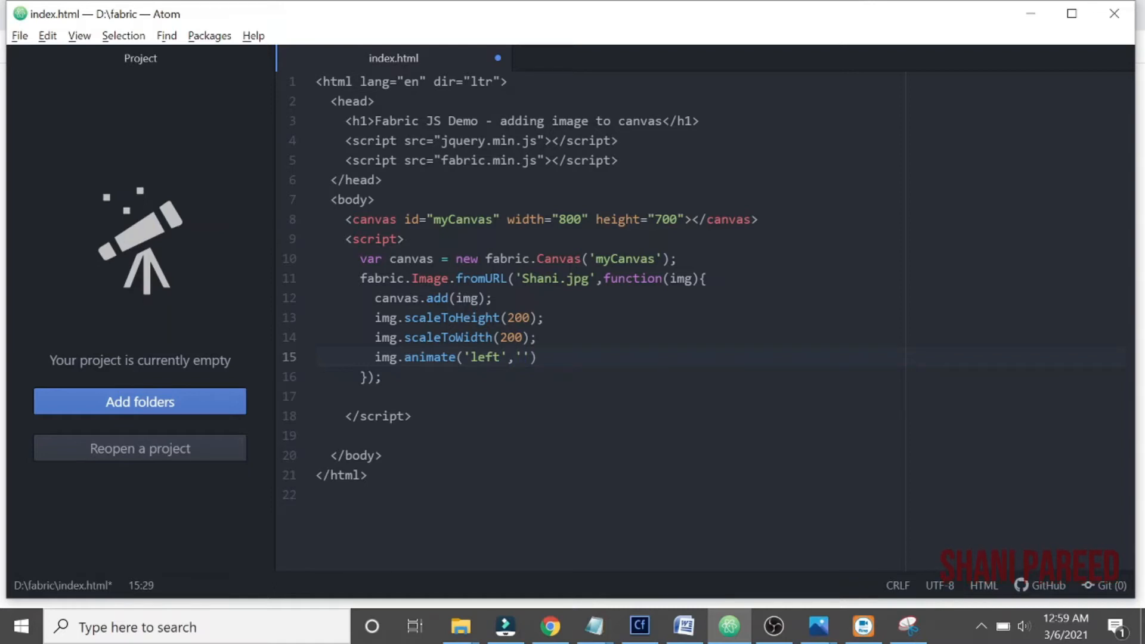
text(500)
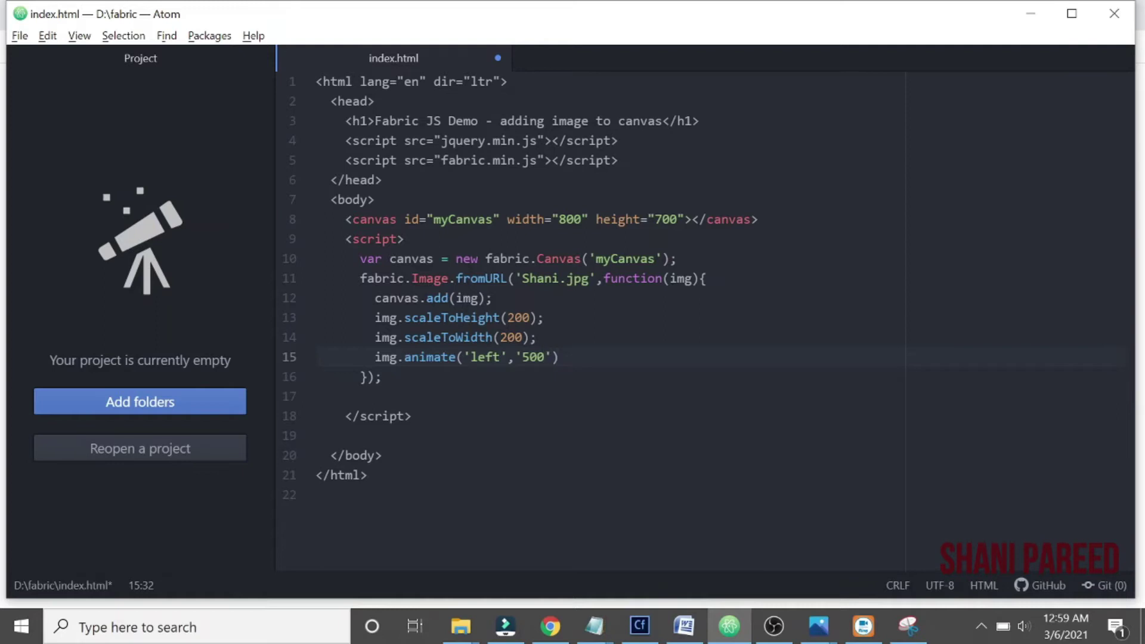
text(,)
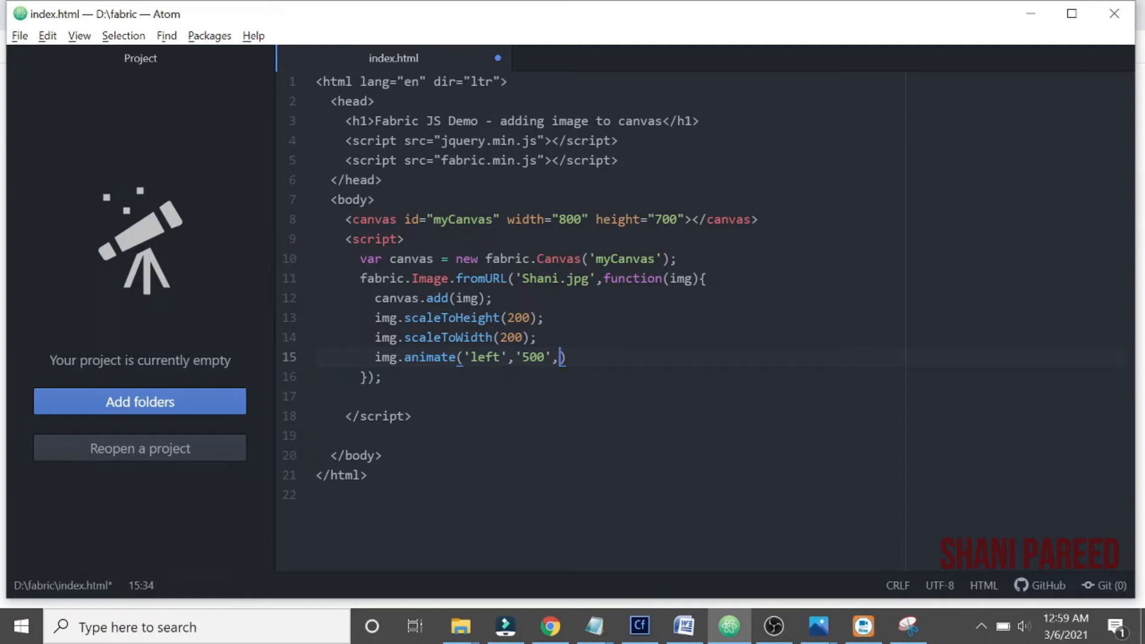
Add an options object to the animate call with an onChange: key
text({})
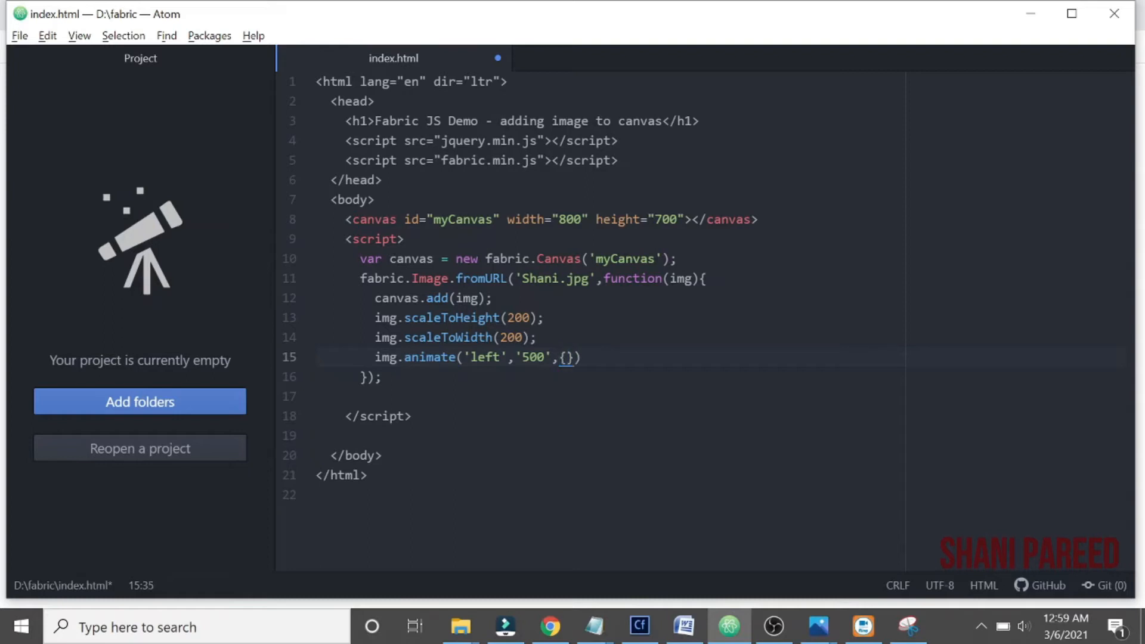
key(enter)
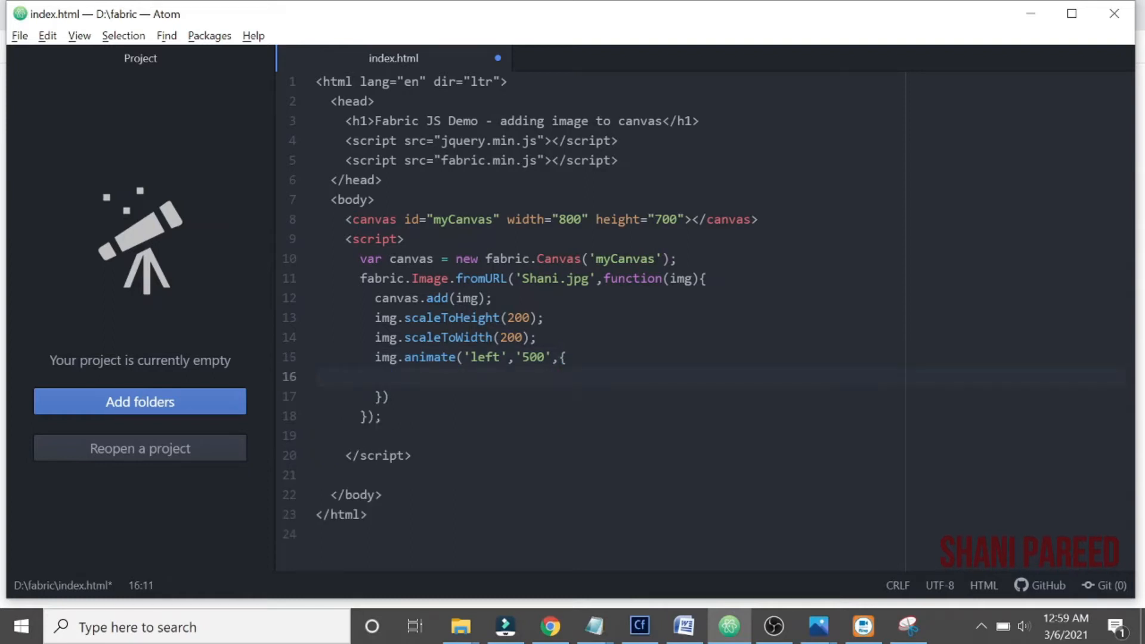
text(});)
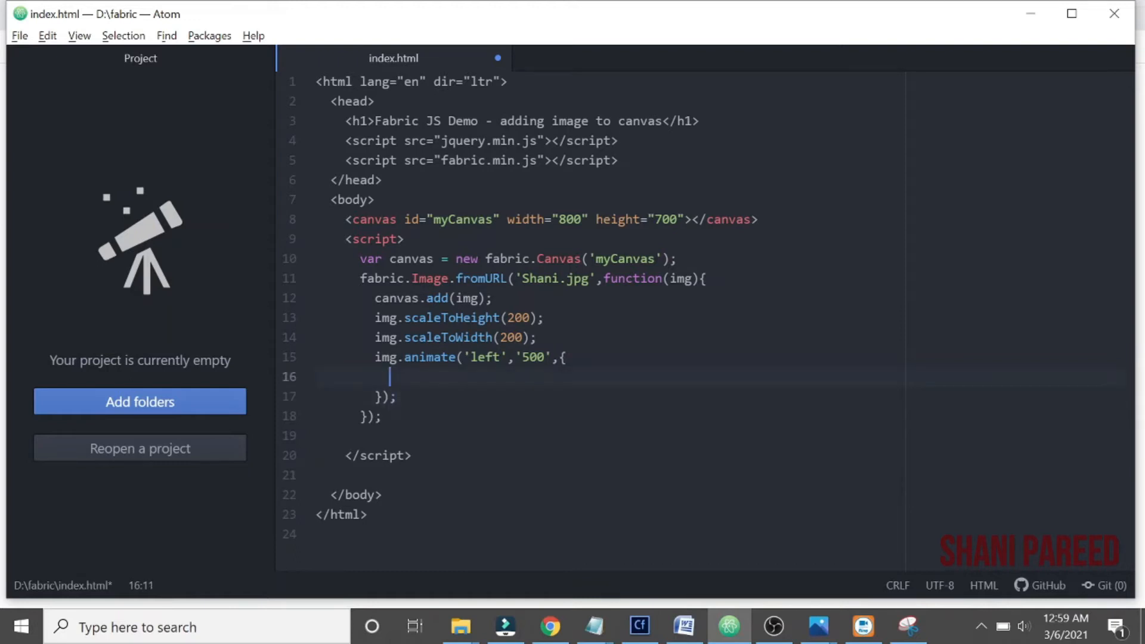
text(onChan)
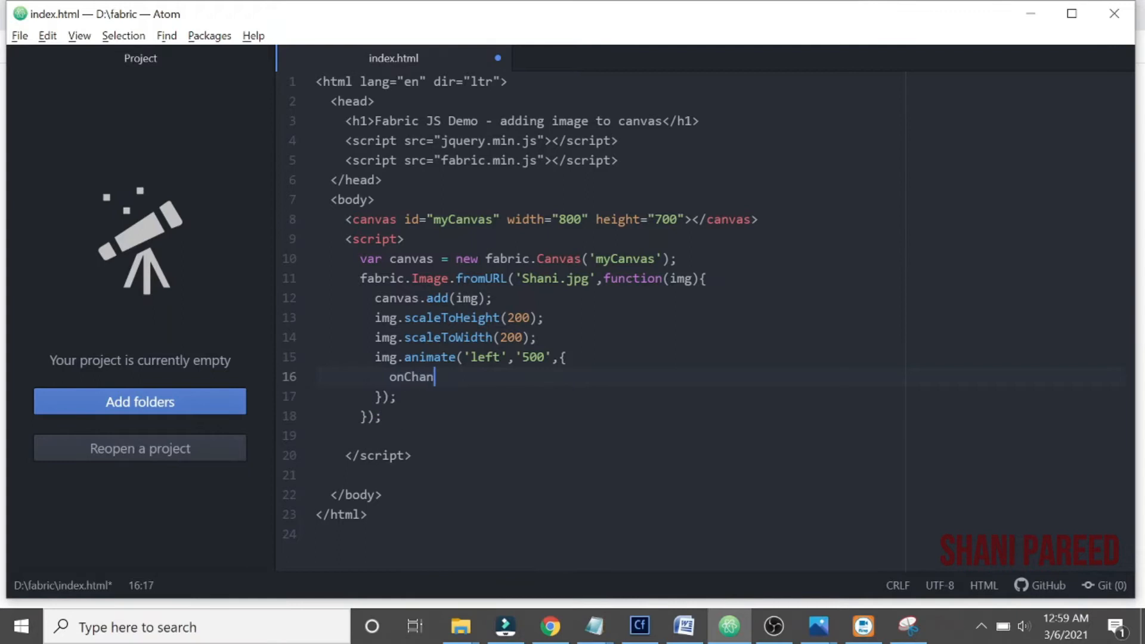
text(ge:)
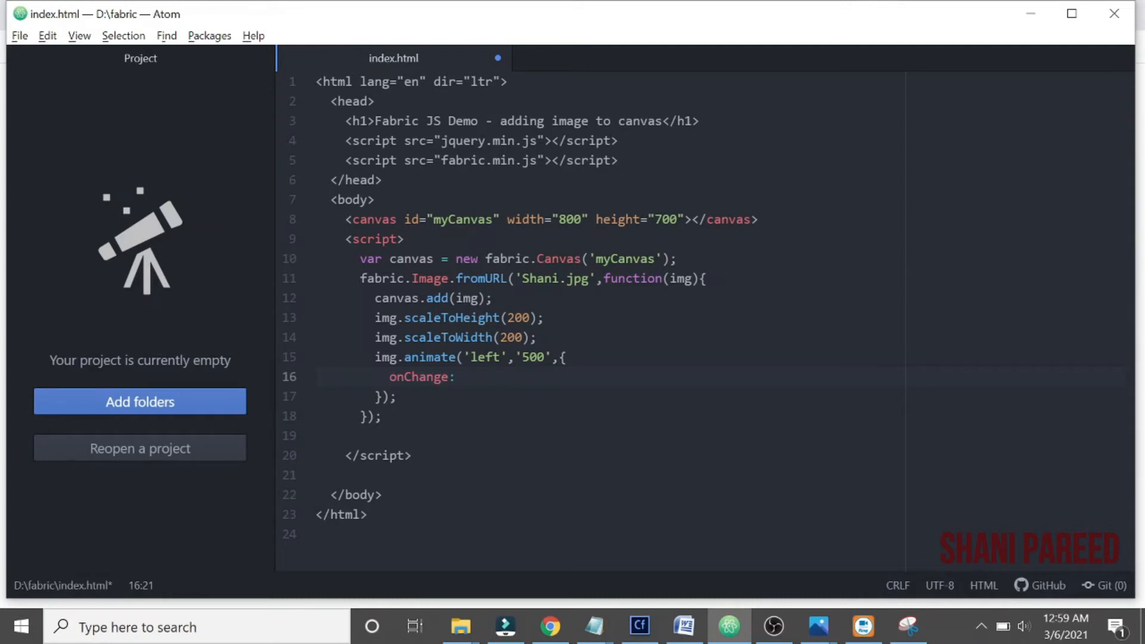
Set onChange to canvas.renderAll.bind(canvas) so the canvas redraws
click(464, 377)
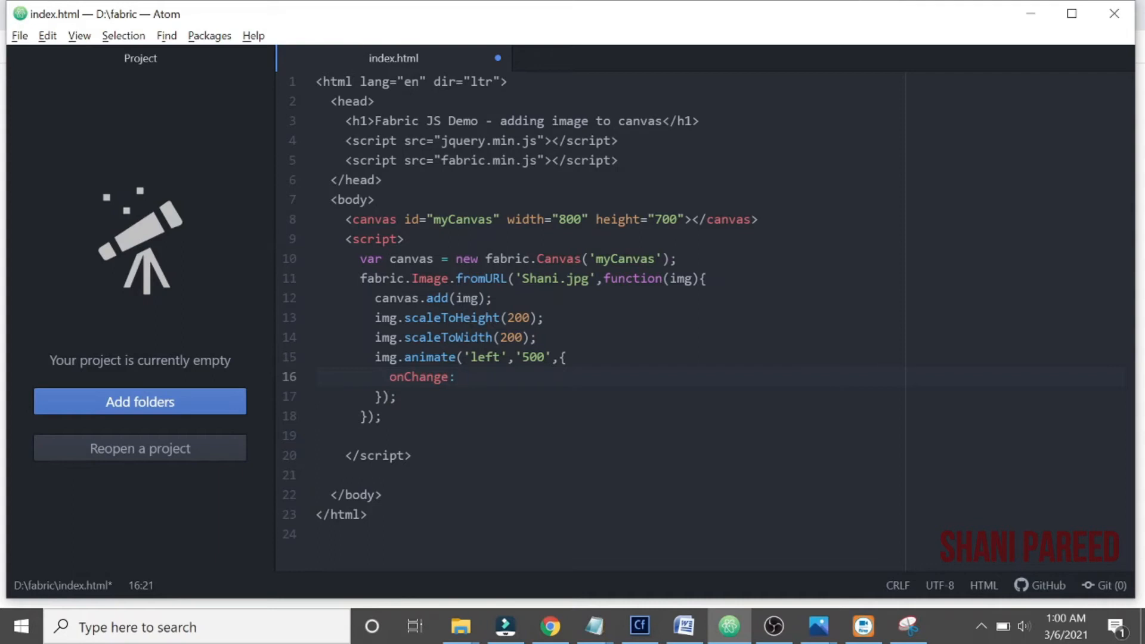
text(f)
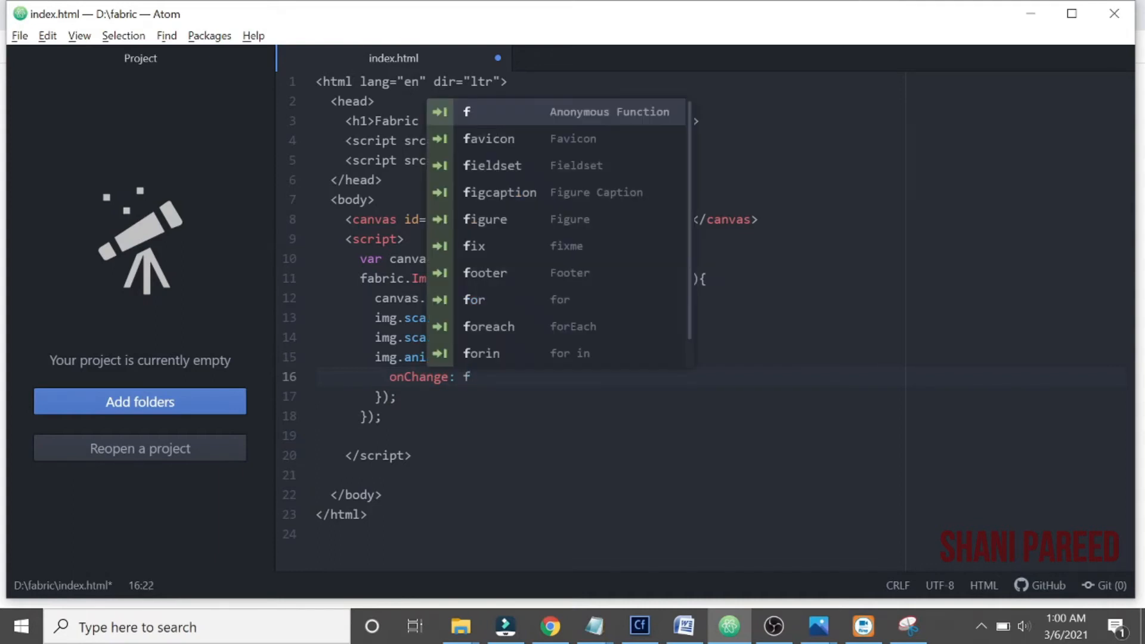
text(anva)
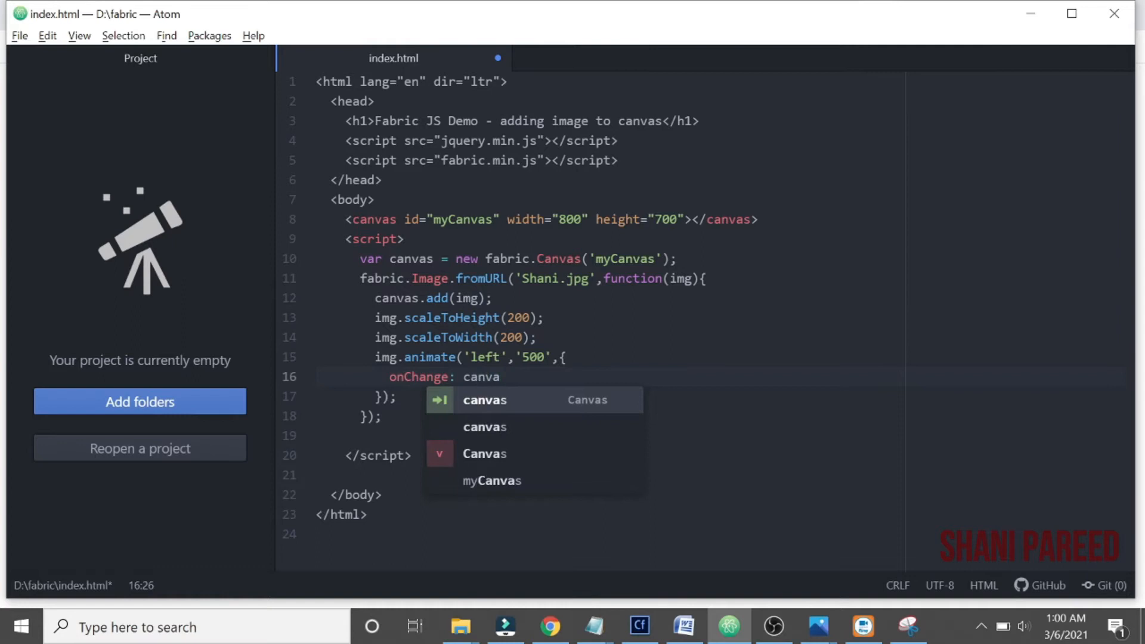
text(s.render)
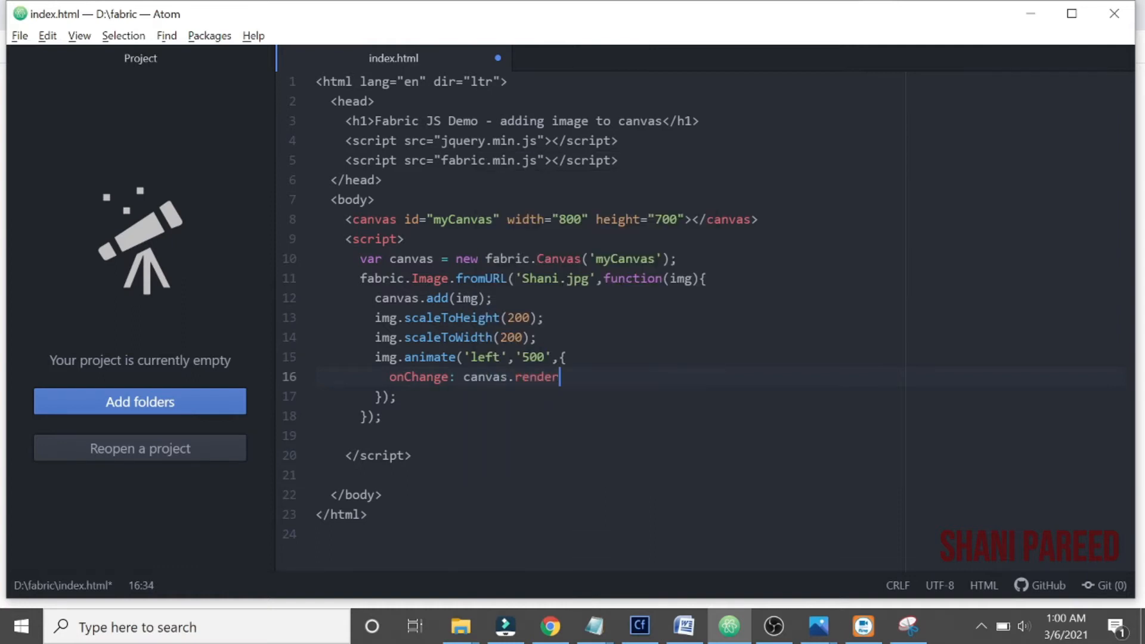
text(All.)
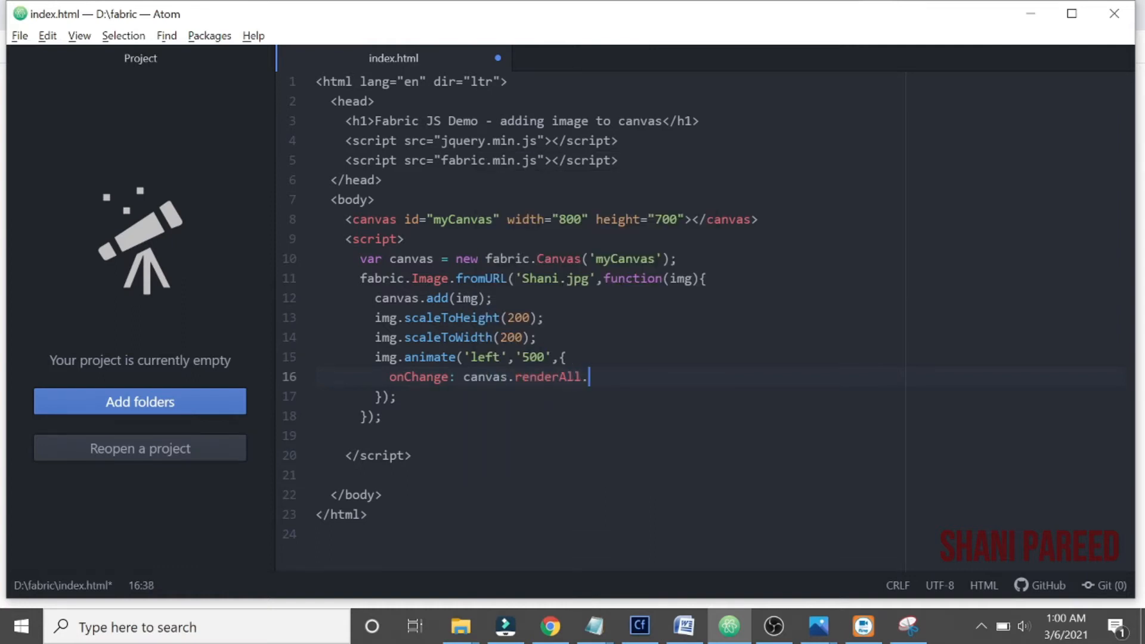
text(bin)
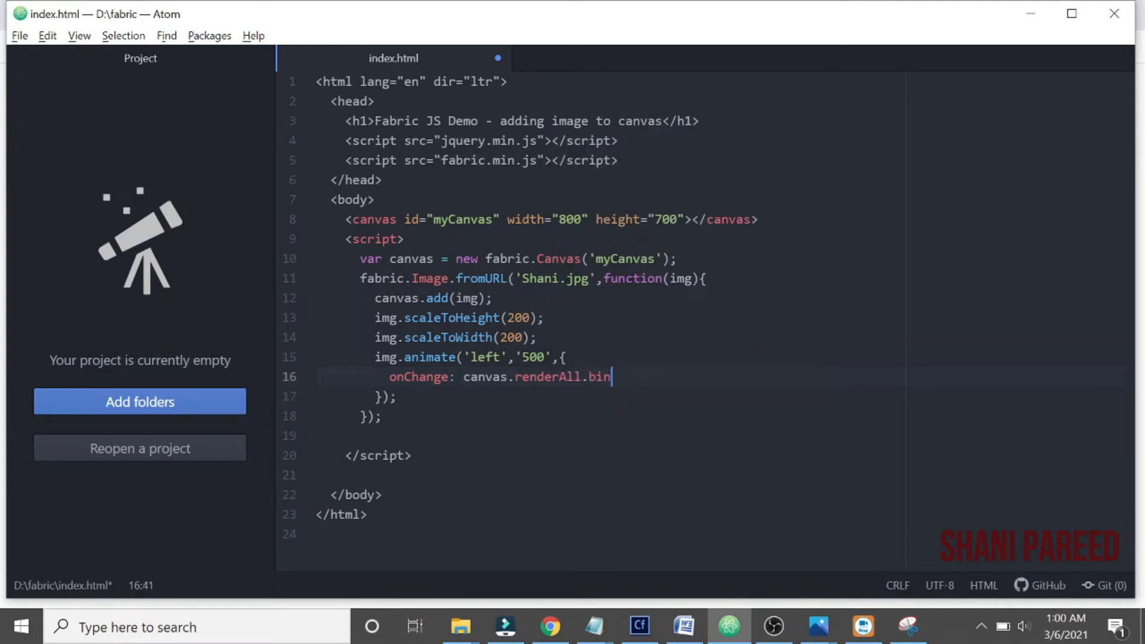
text(d(canvas)
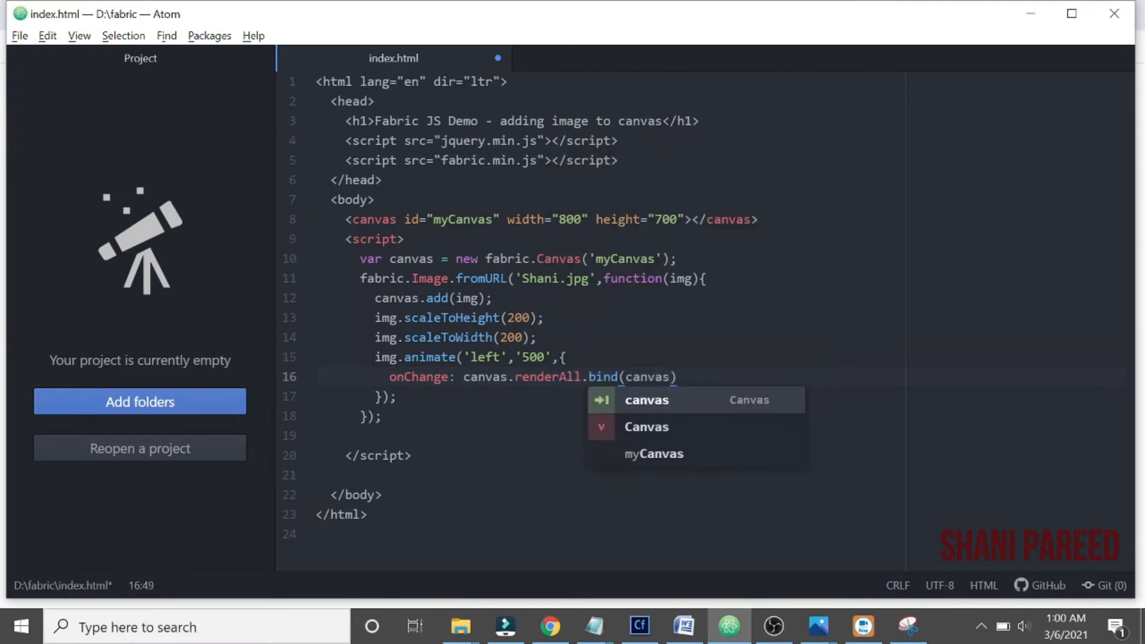
key(Escape)
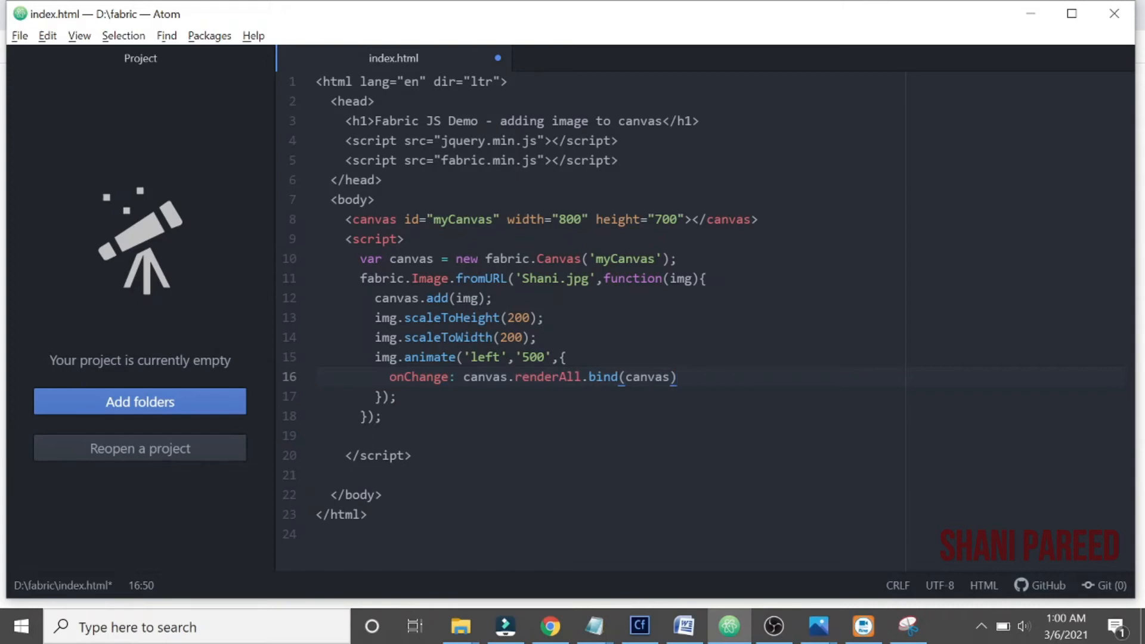
click(678, 378)
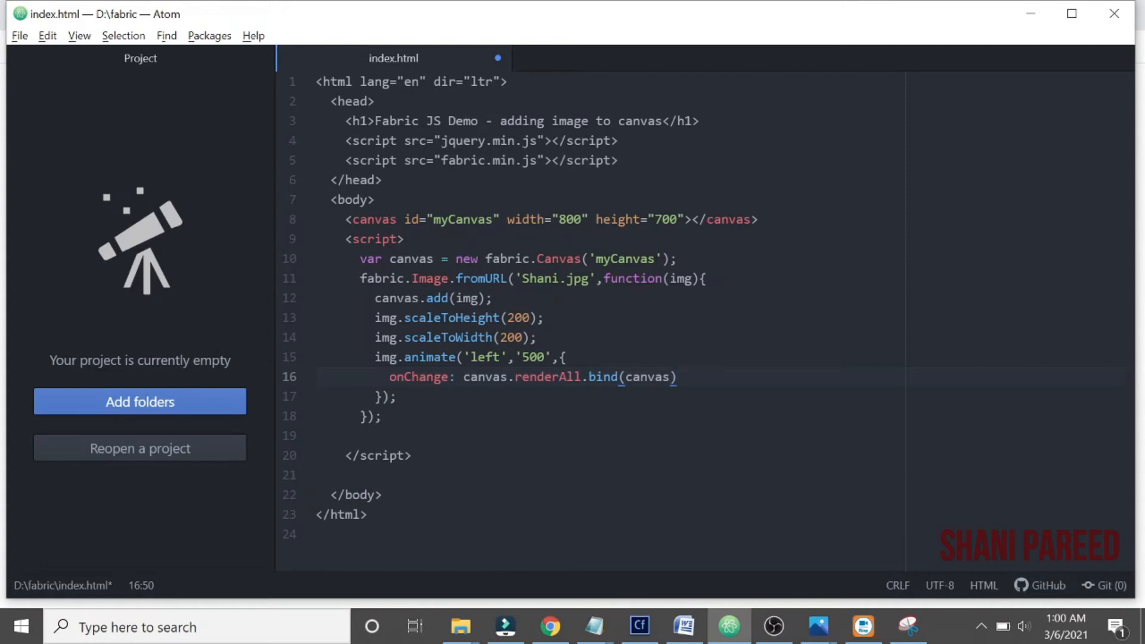
double_click(549, 377)
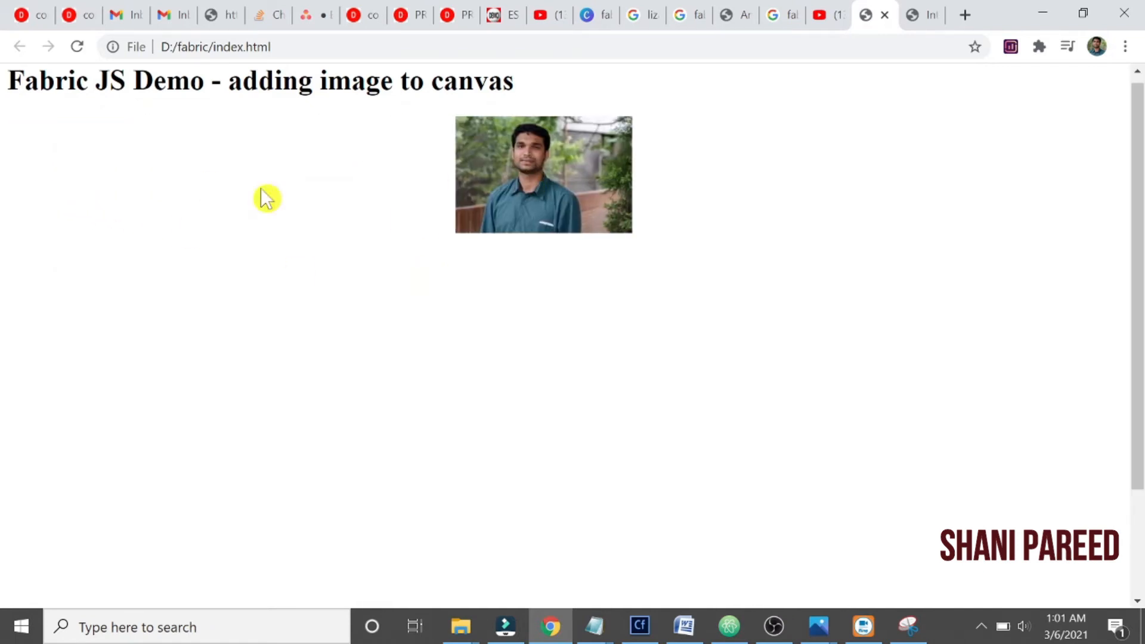
mouse_move(116, 185)
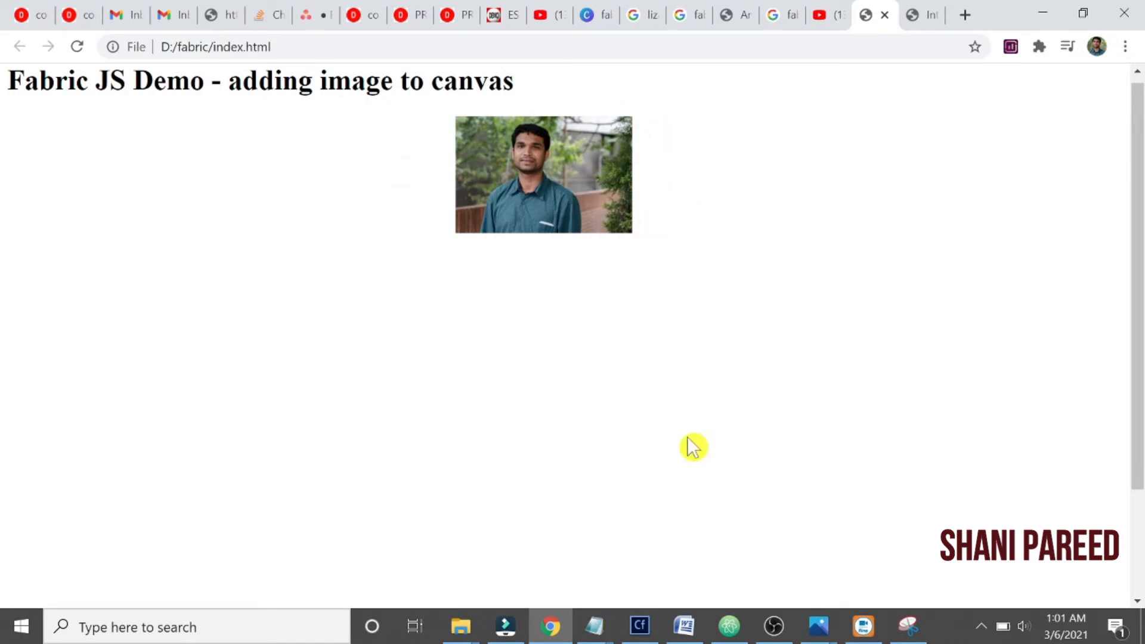
mouse_move(725, 553)
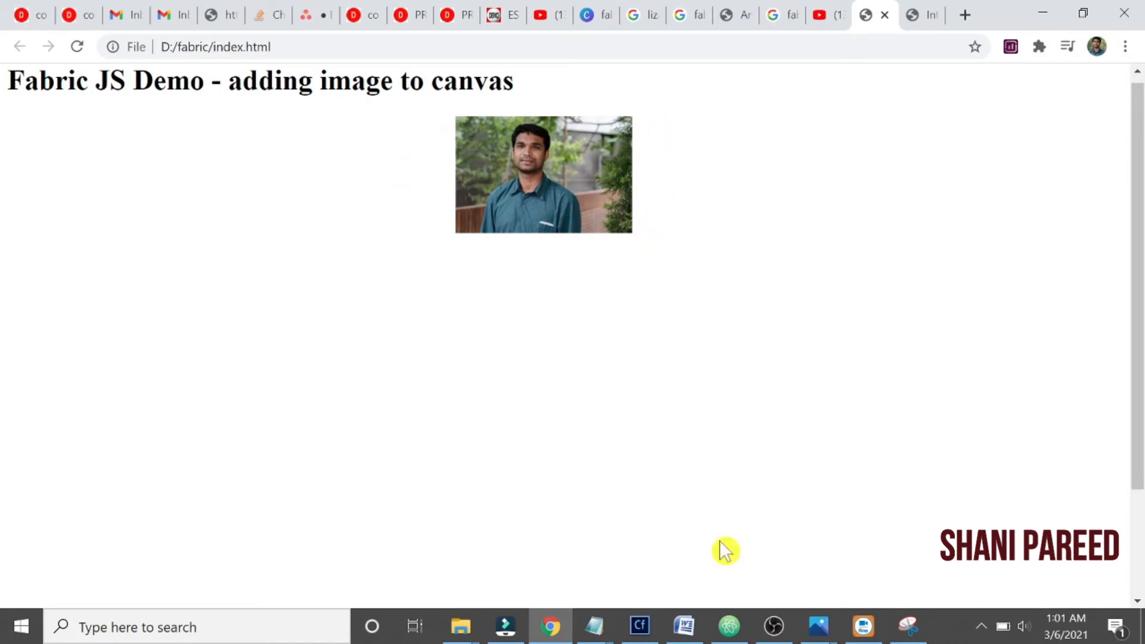
Return from the reloaded demo page in Chrome to the index.html code
click(729, 625)
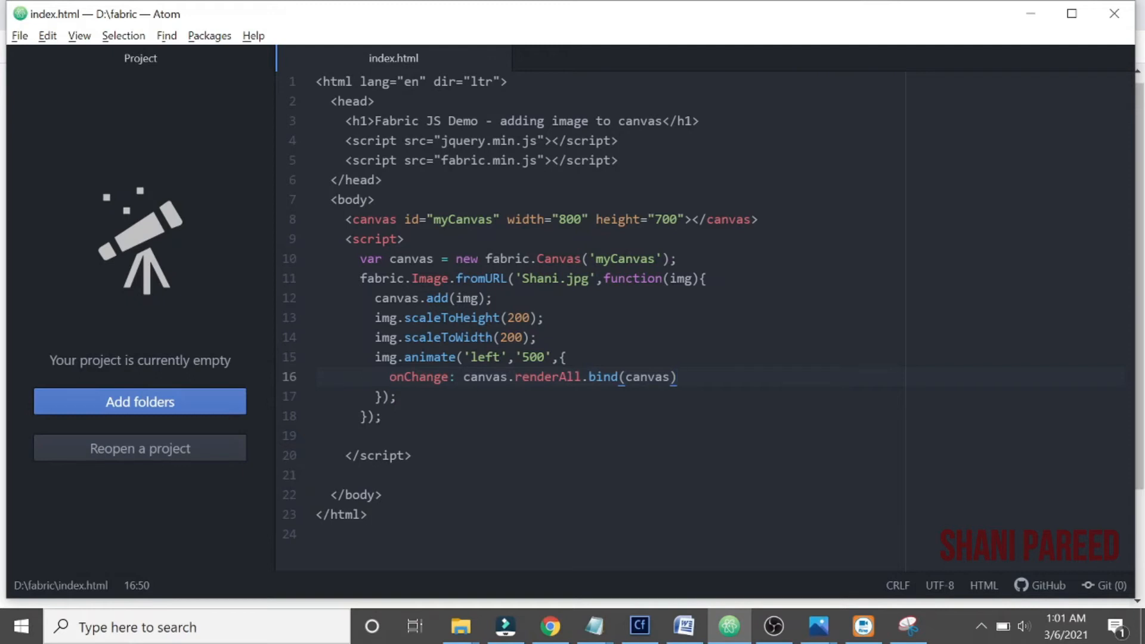
Add duration: 3000 to the left animation's options after onChange
key(Enter)
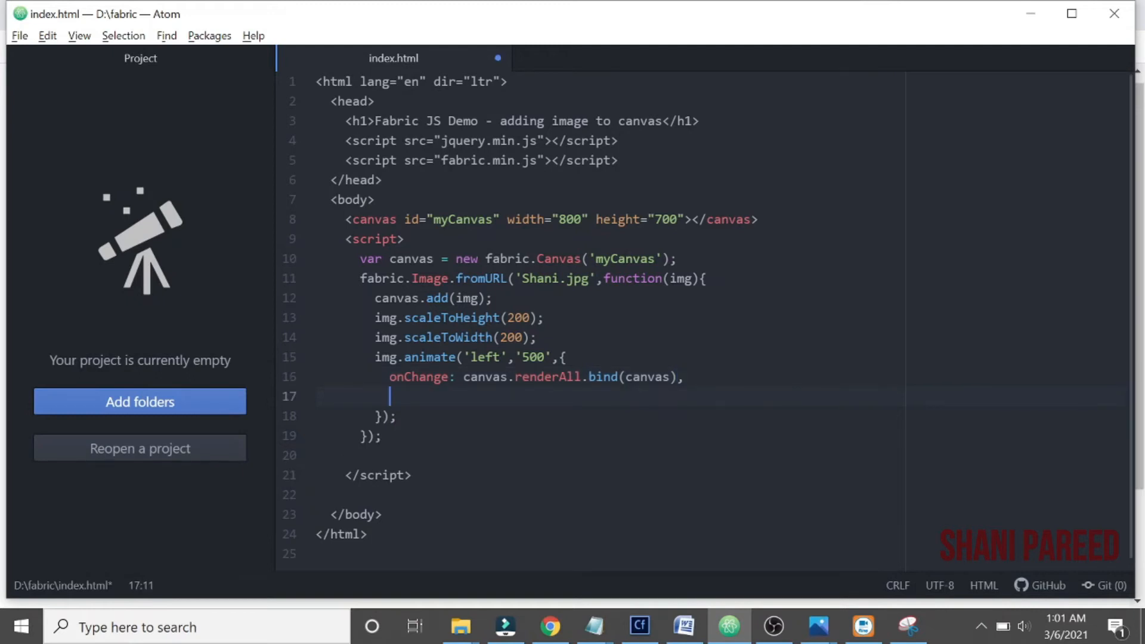
text(du)
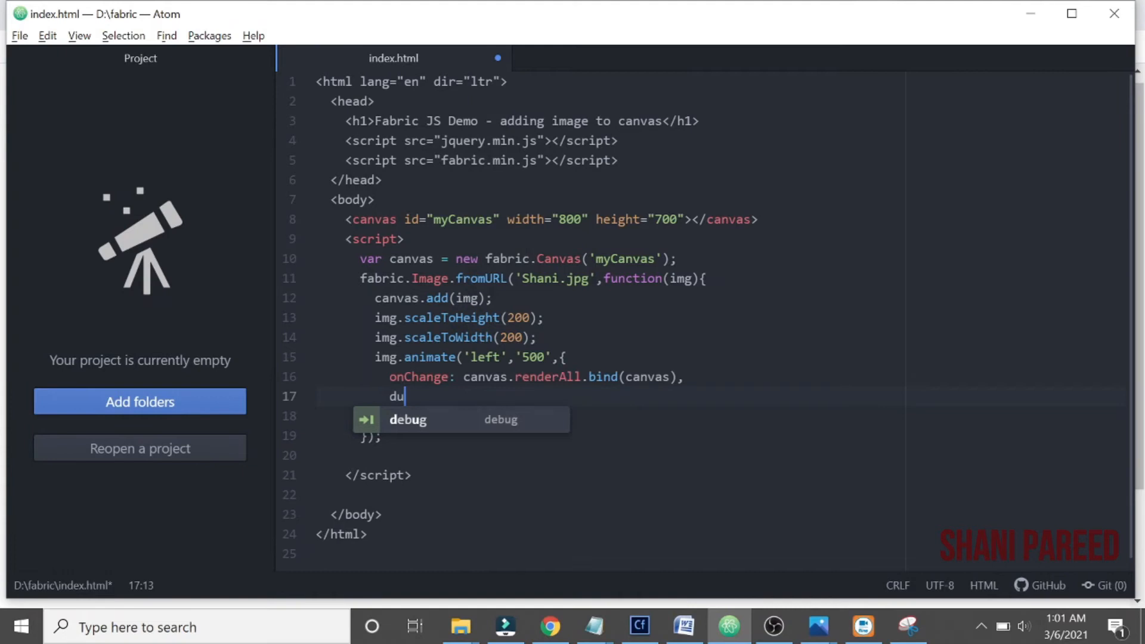
text(ration)
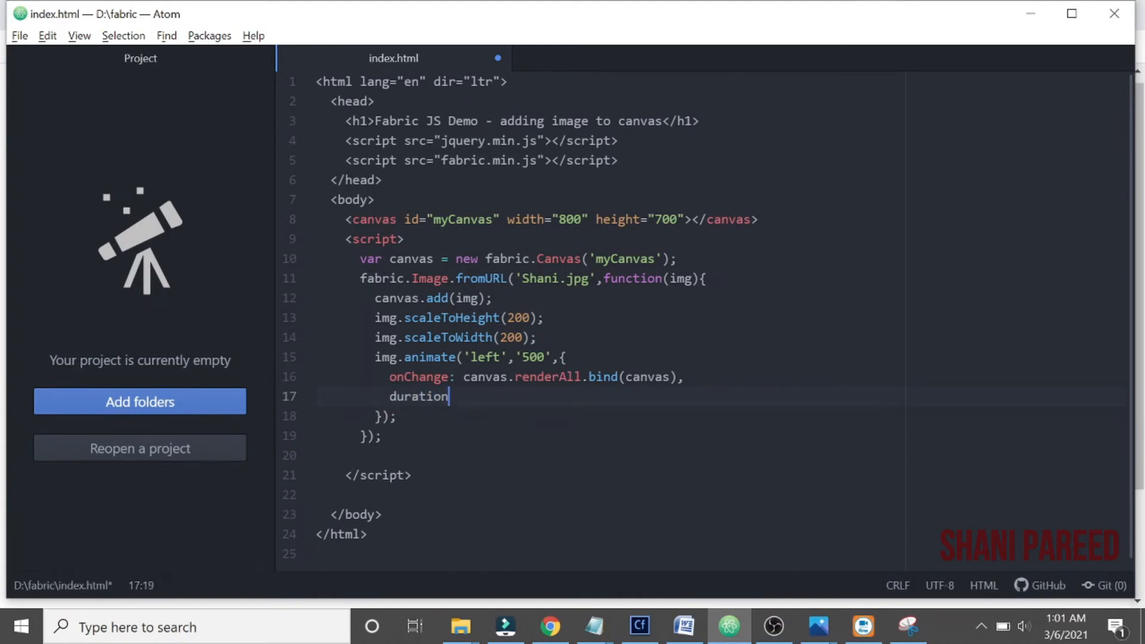
text(: 3)
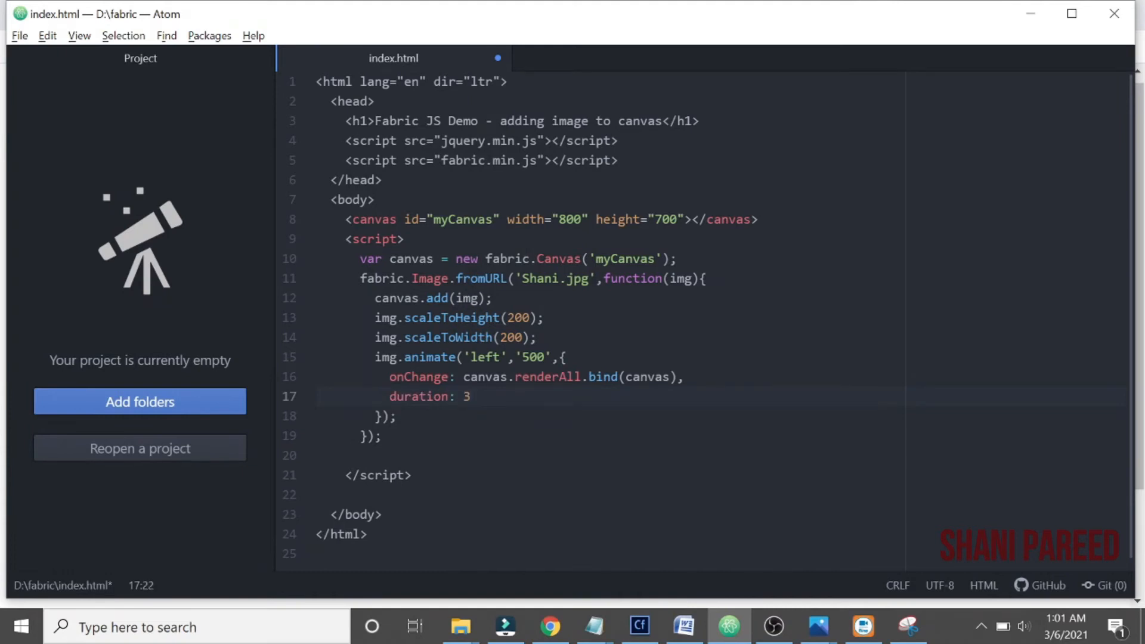
text(000)
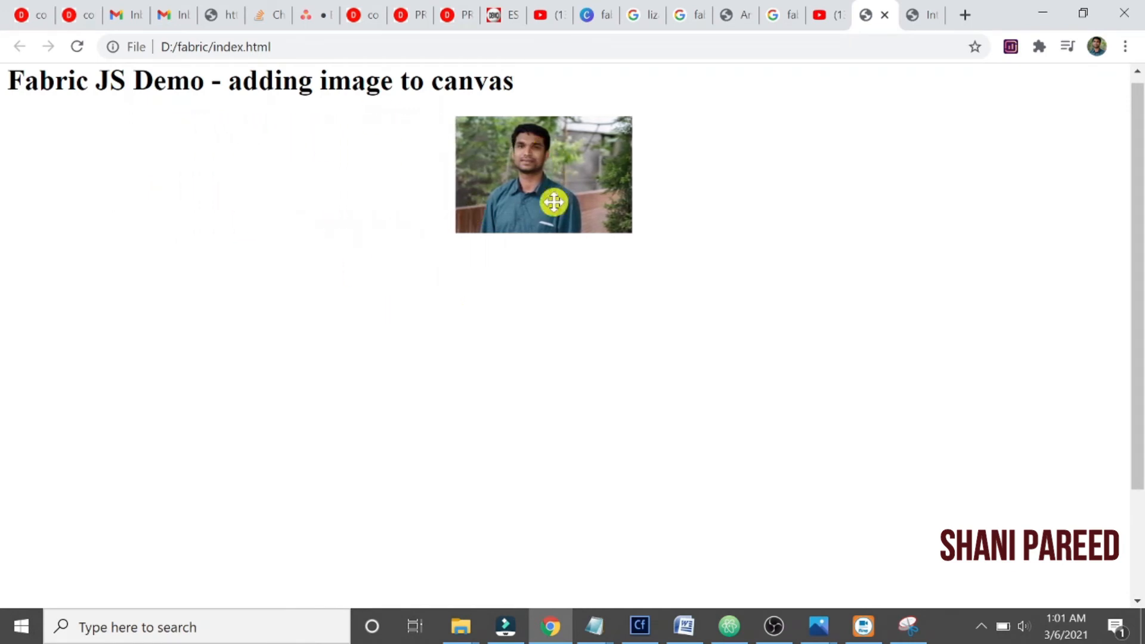
Test the animation on the demo page, then return to index.html in Atom
click(550, 329)
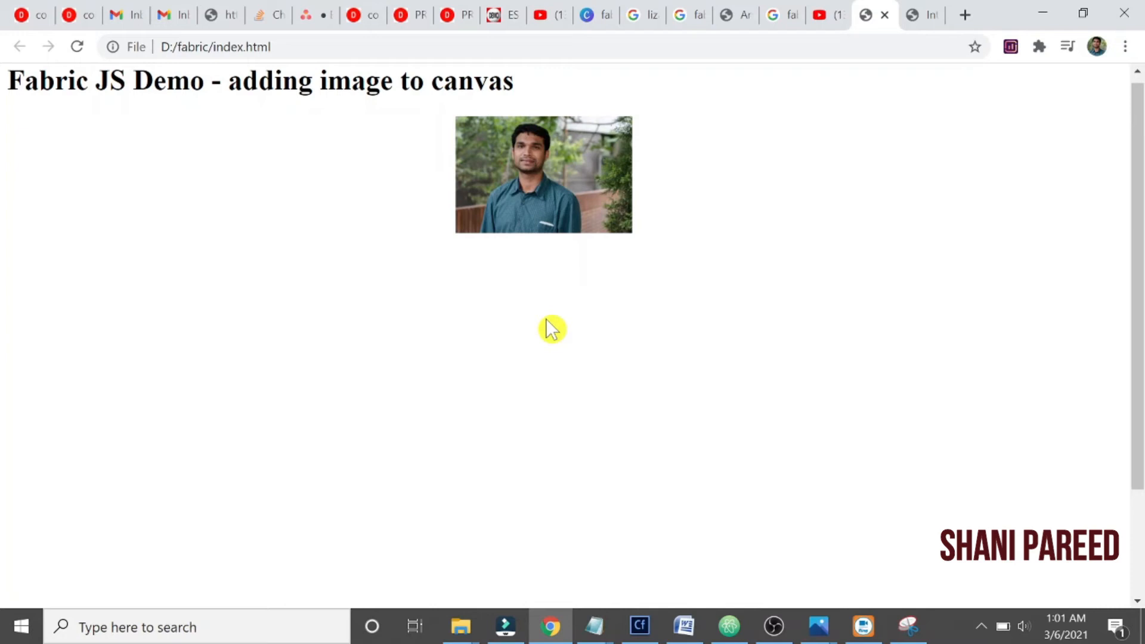
click(729, 625)
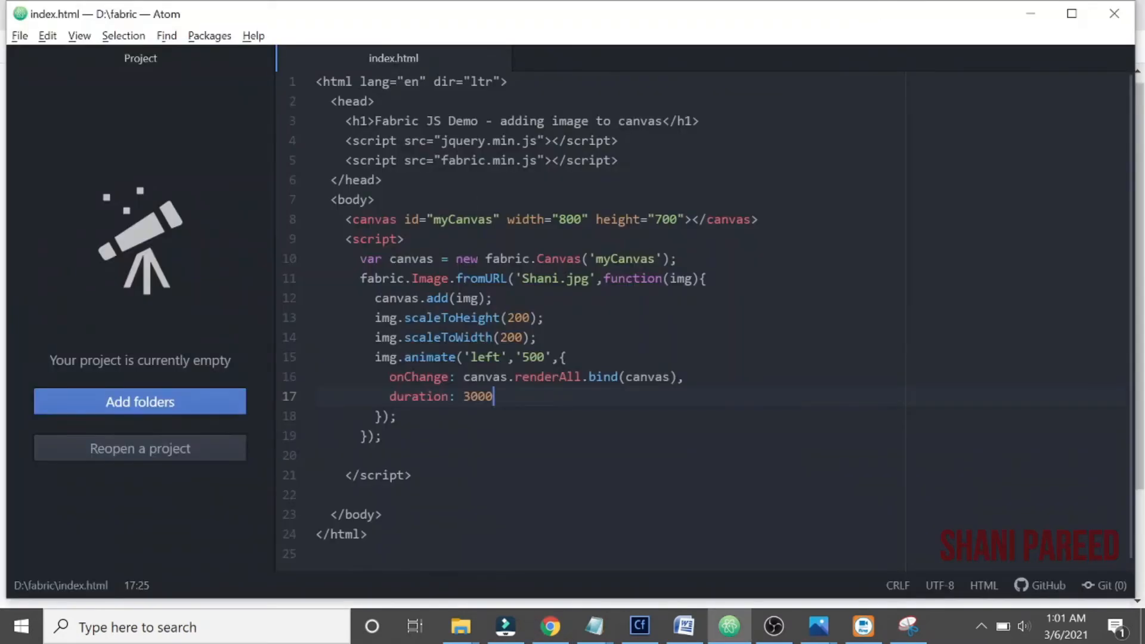
Change the h1 heading to 'Fabric JS Demo - applying animation to image in canvas'
double_click(521, 121)
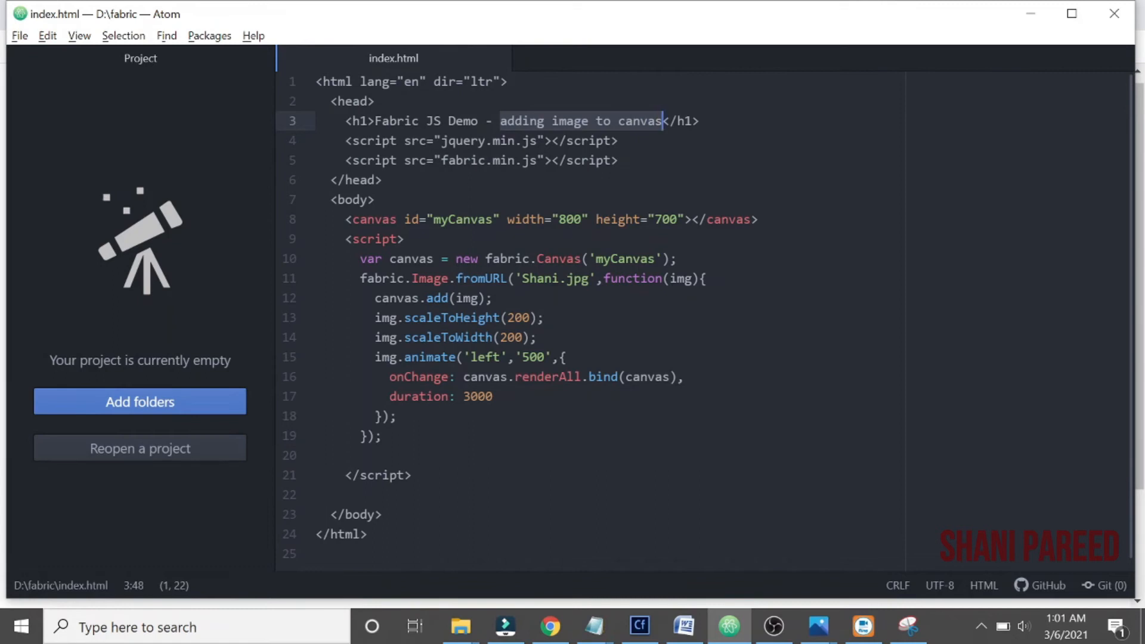
text(apply)
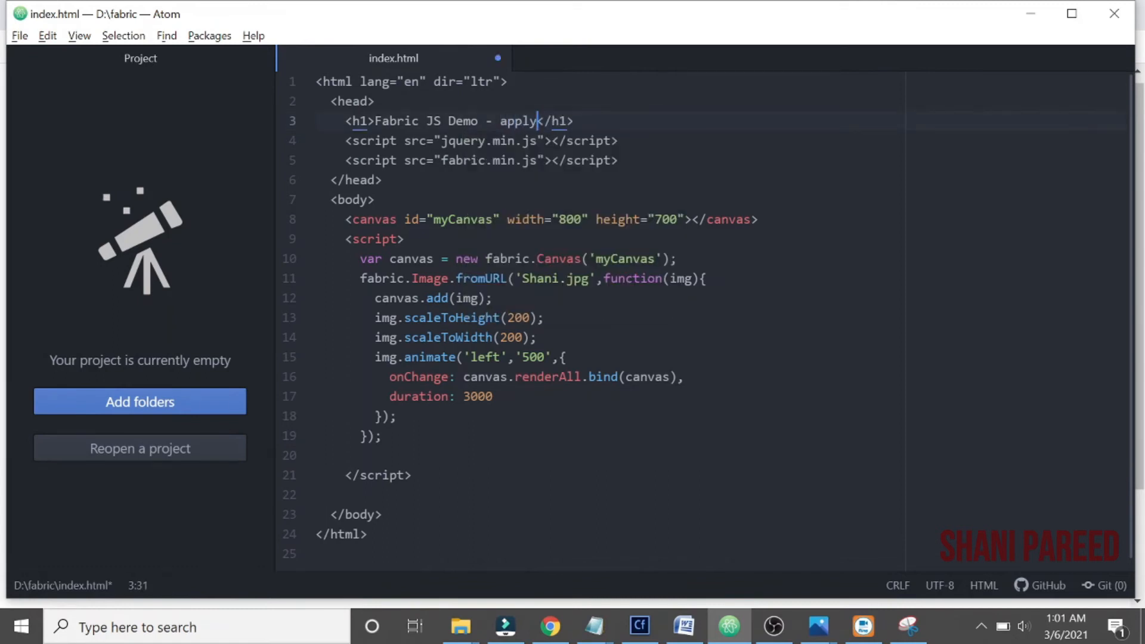
text(ing animation to image in canvas)
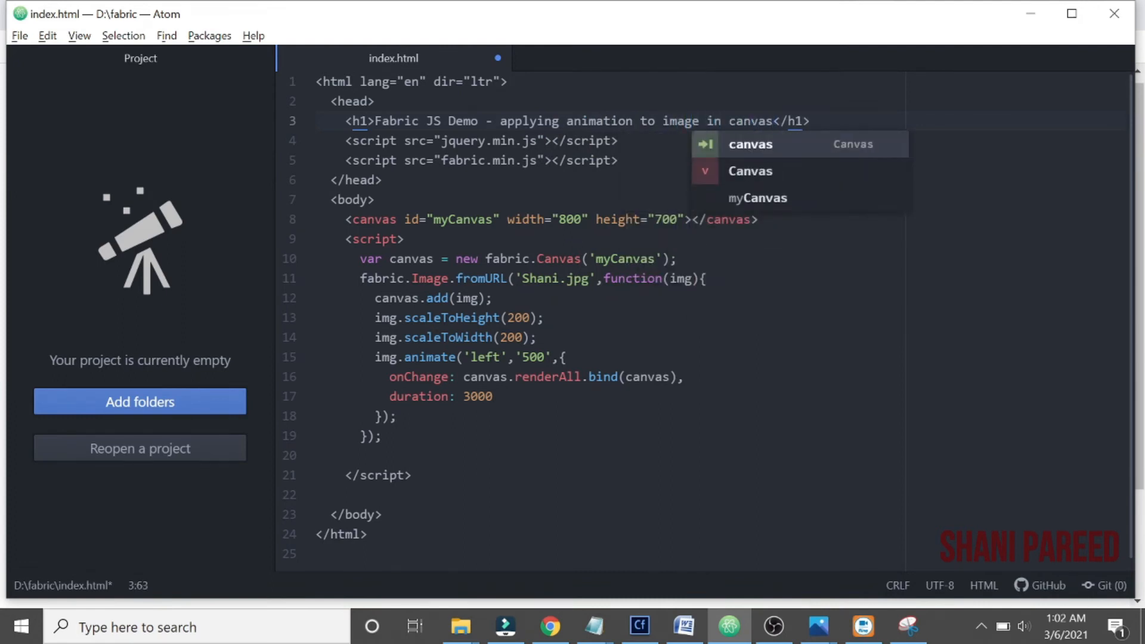
click(581, 377)
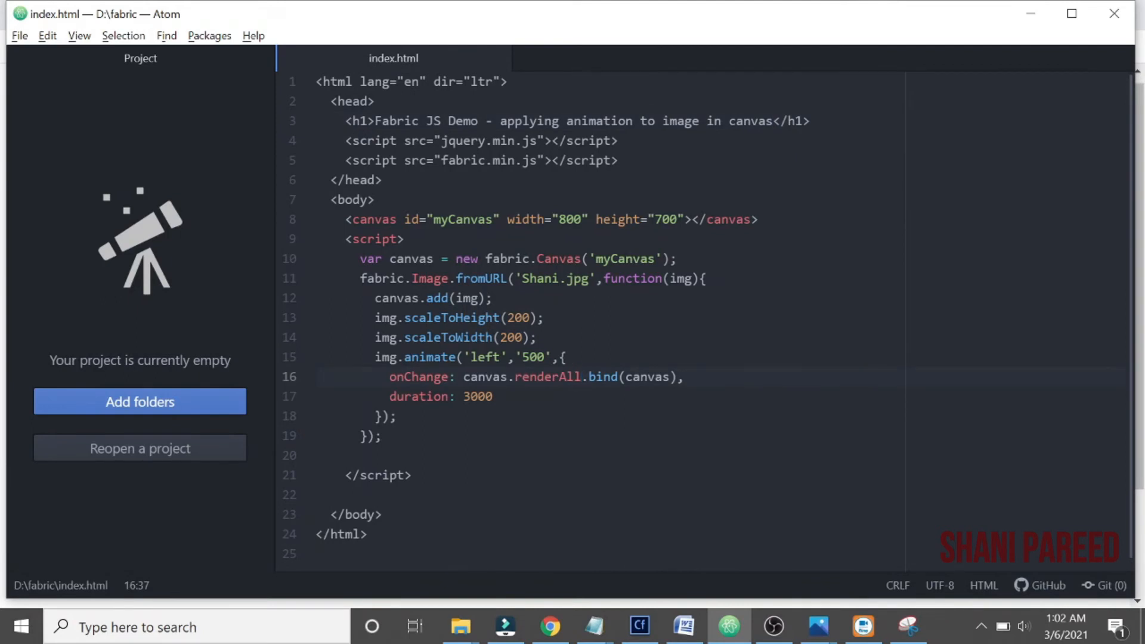
Select the left animate block to reuse it as a second animation
click(582, 377)
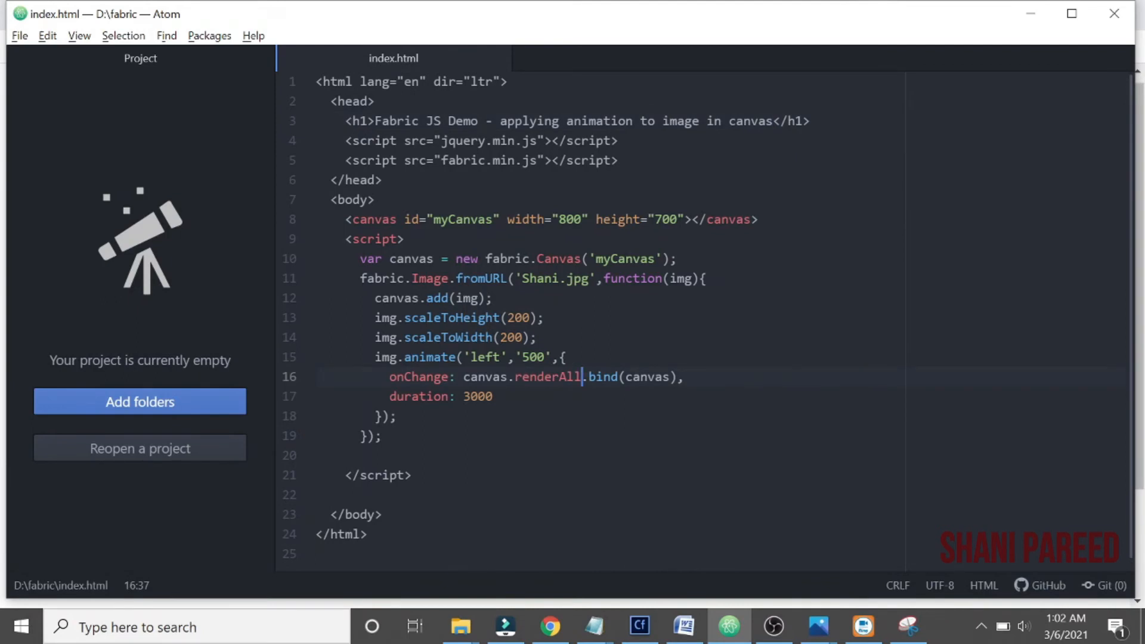
click(397, 415)
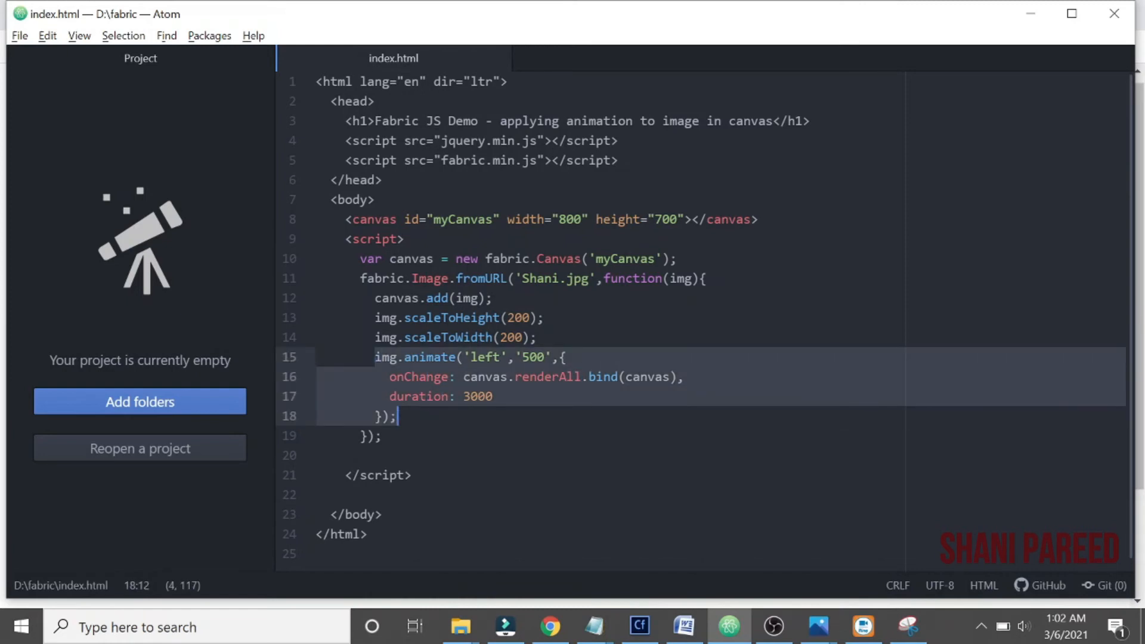
click(474, 397)
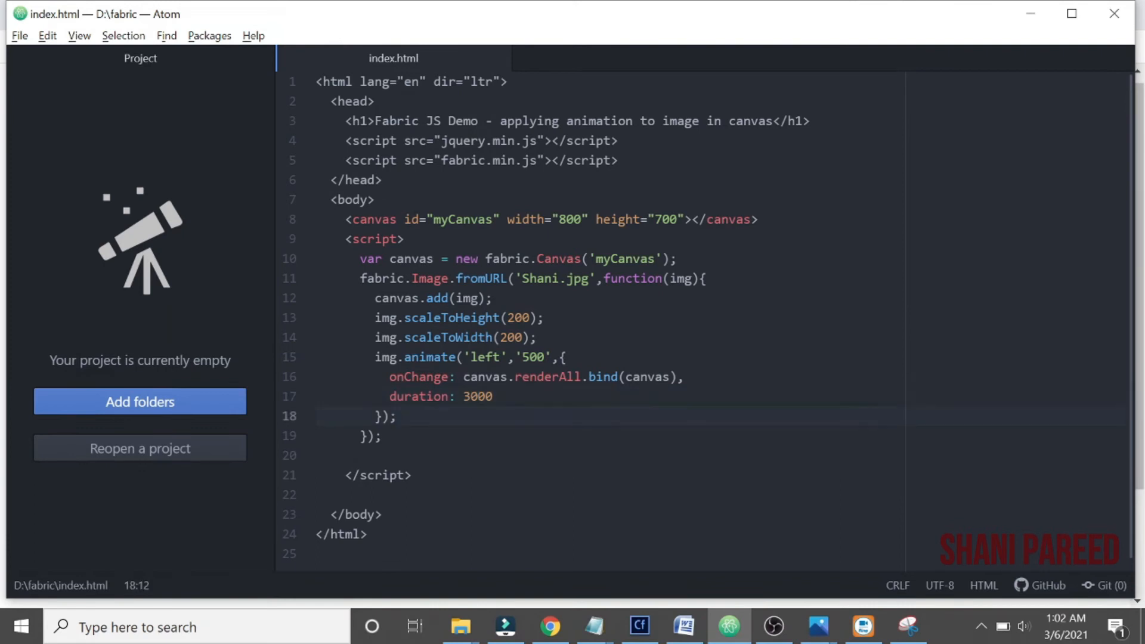
drag(374, 358, 396, 416)
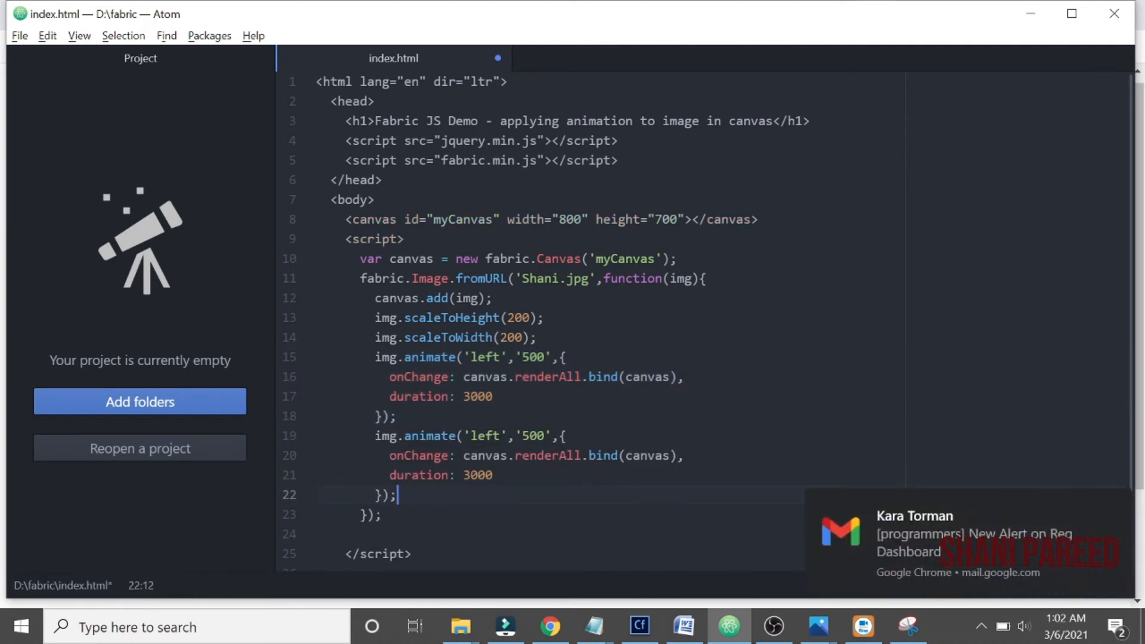
Make the second animate call rotate 'angle' to '120', save, and view the demo
text(angle)
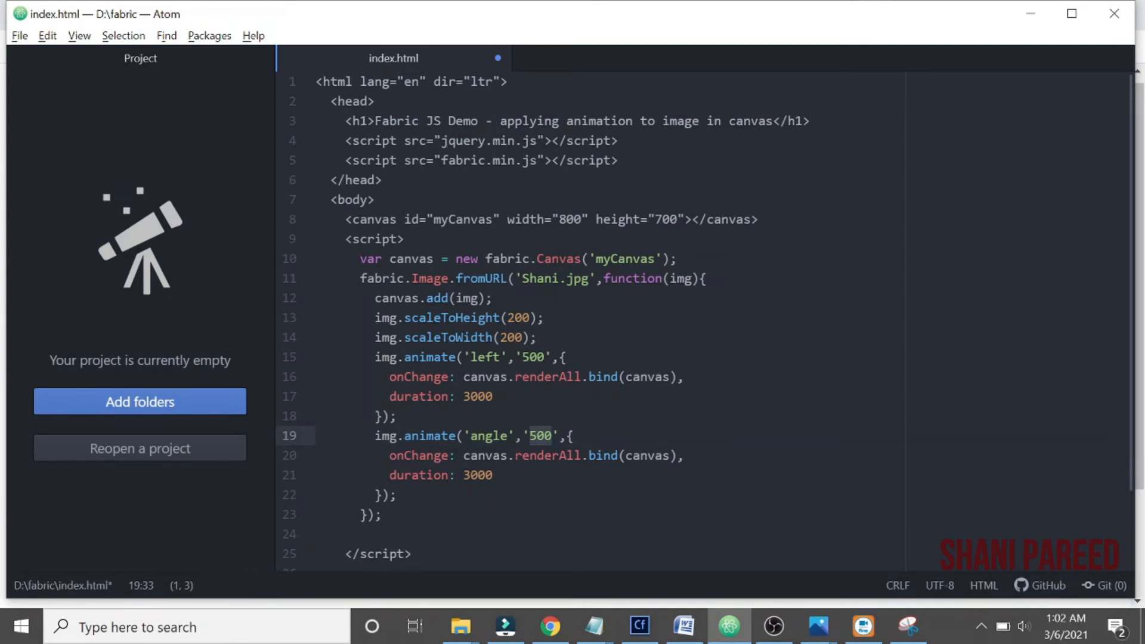
text(120)
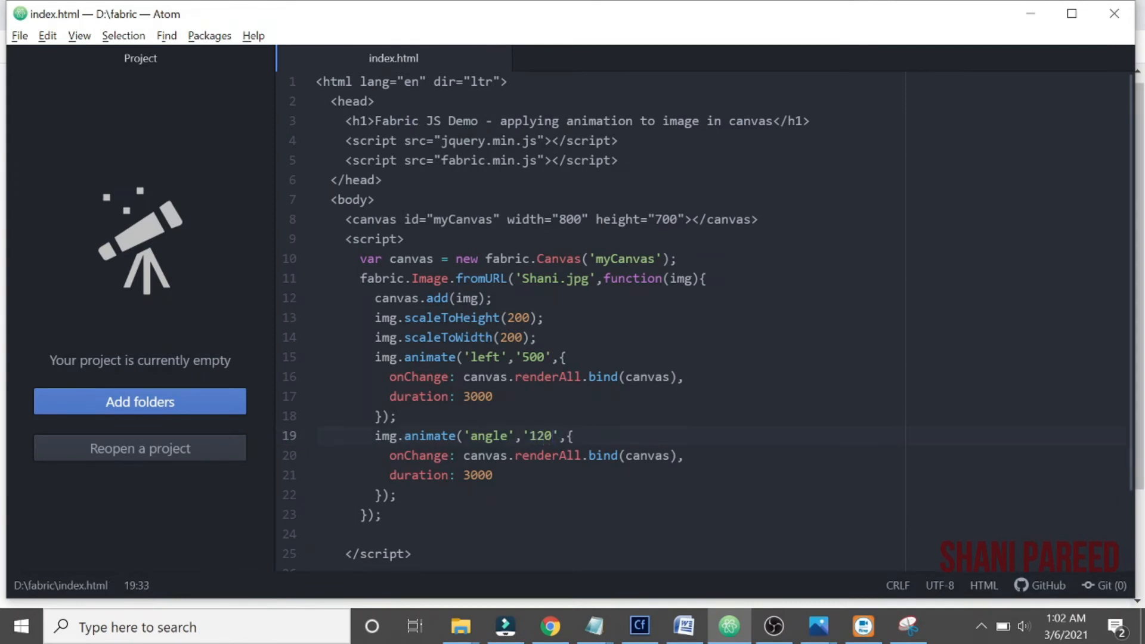
click(555, 436)
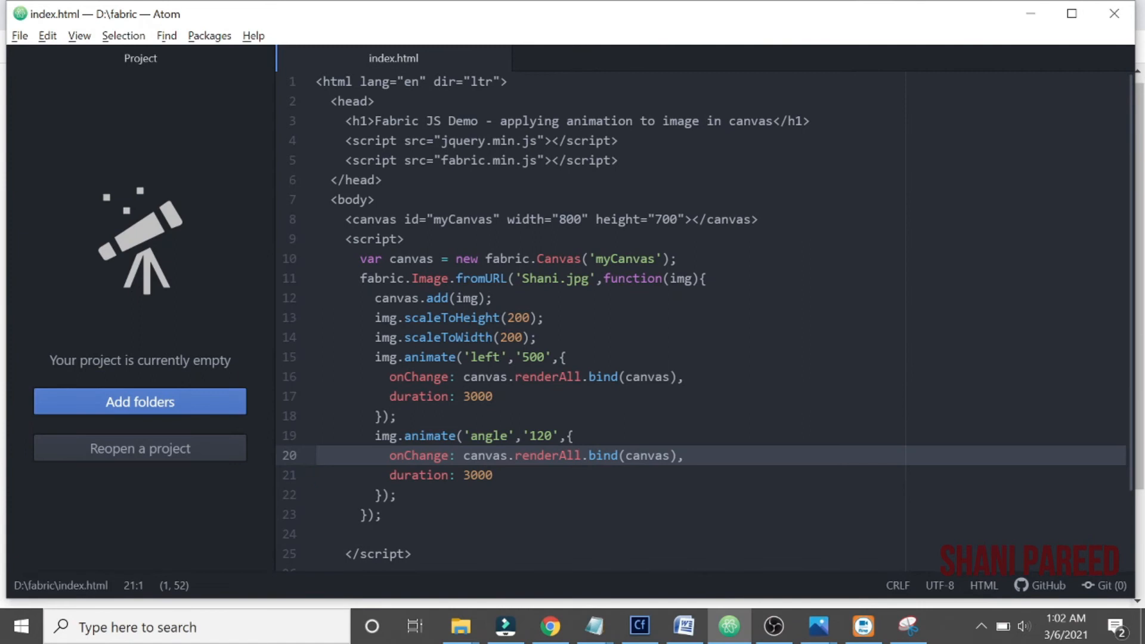
click(494, 475)
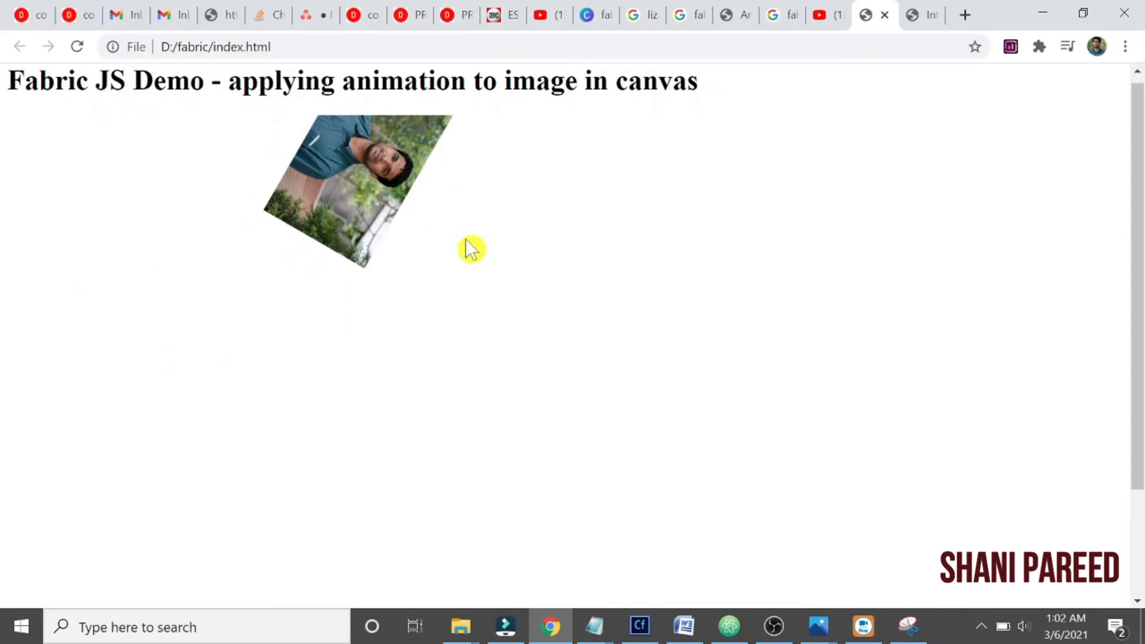
Return from the refreshed demo page to index.html in Atom
click(727, 627)
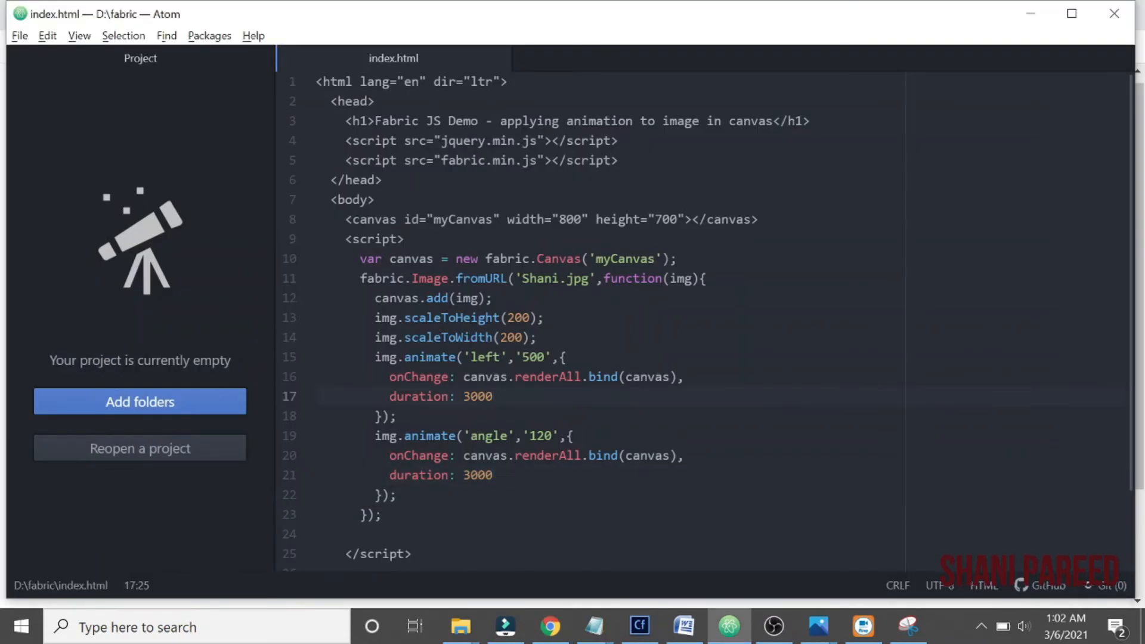
Add easing: fabric.util.ease.easeOutBounce after duration: 3000 in the first animate call
click(494, 397)
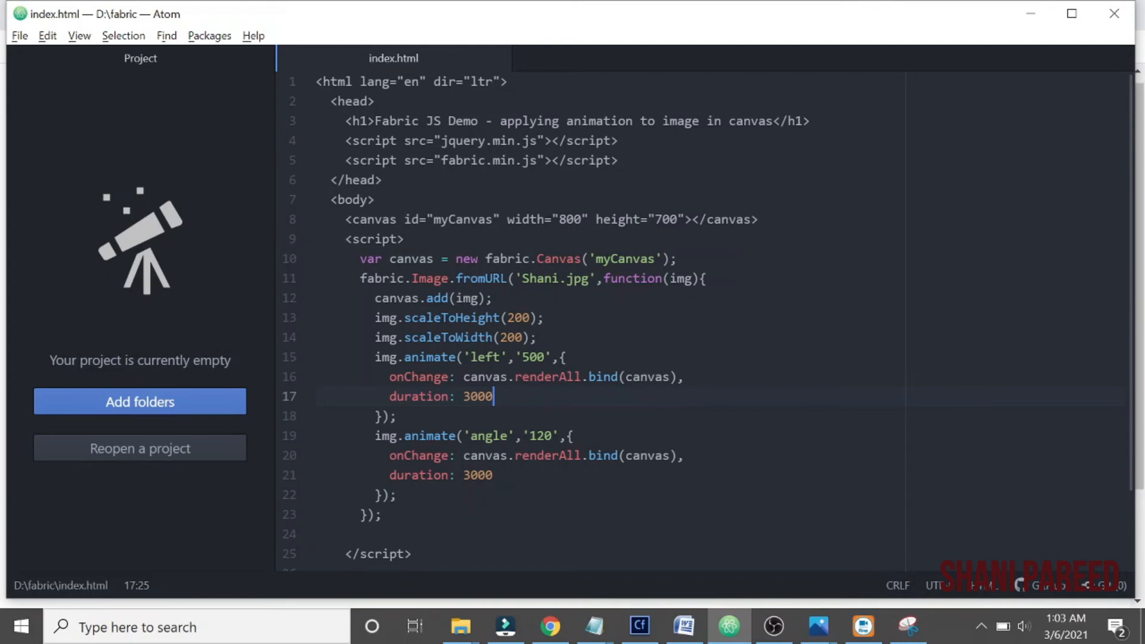
mouse_move(551, 621)
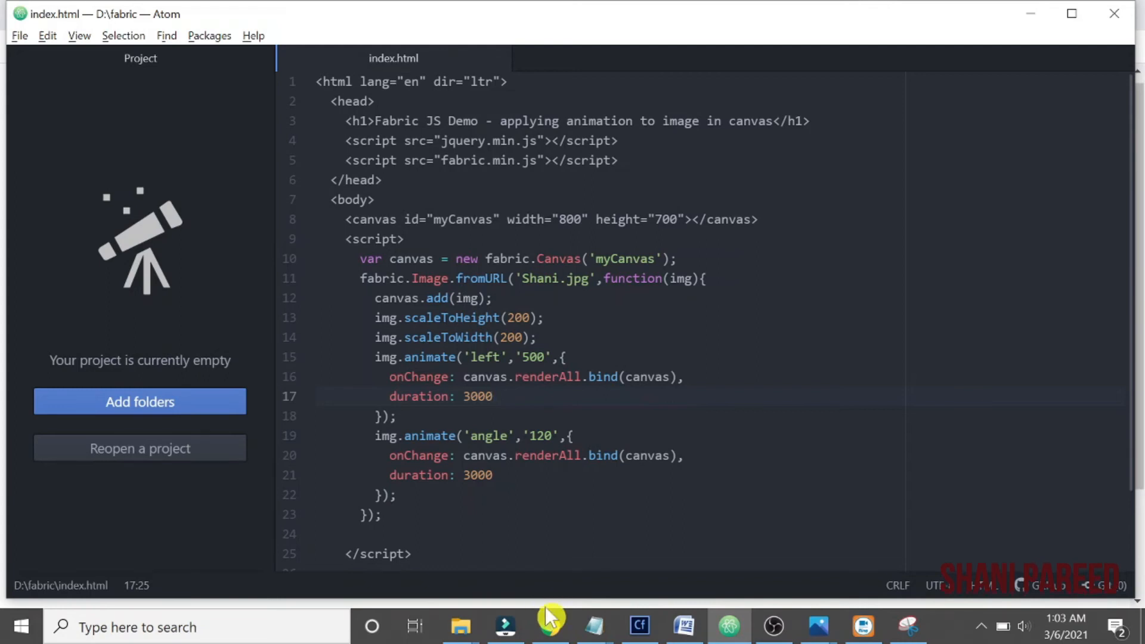
key(enter)
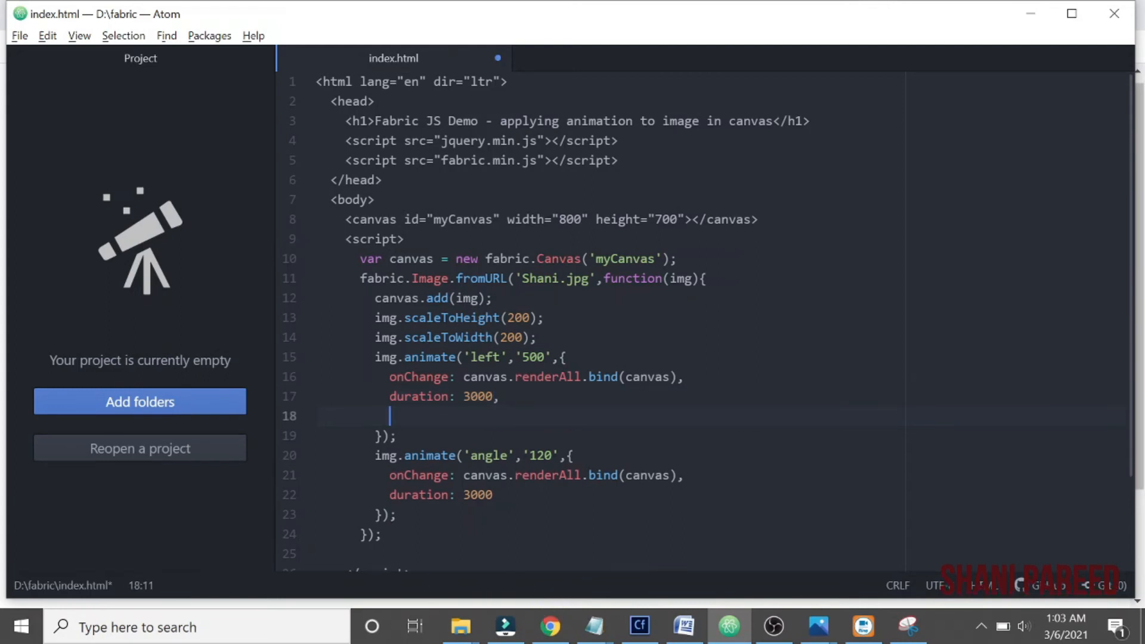
text(easing)
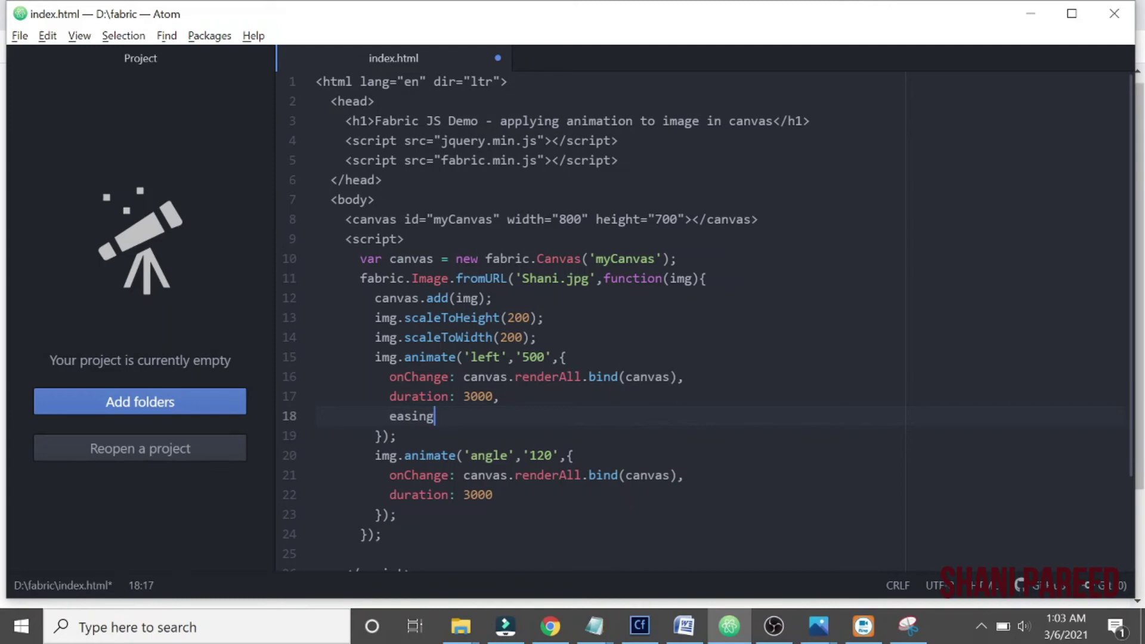
text(: fab)
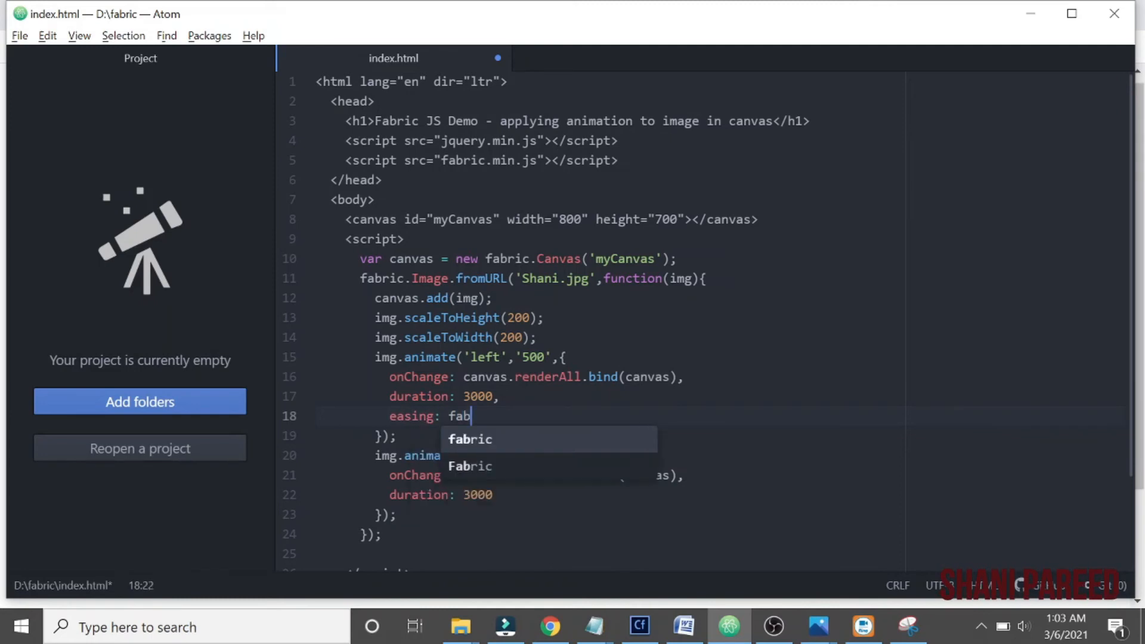
text(ric)
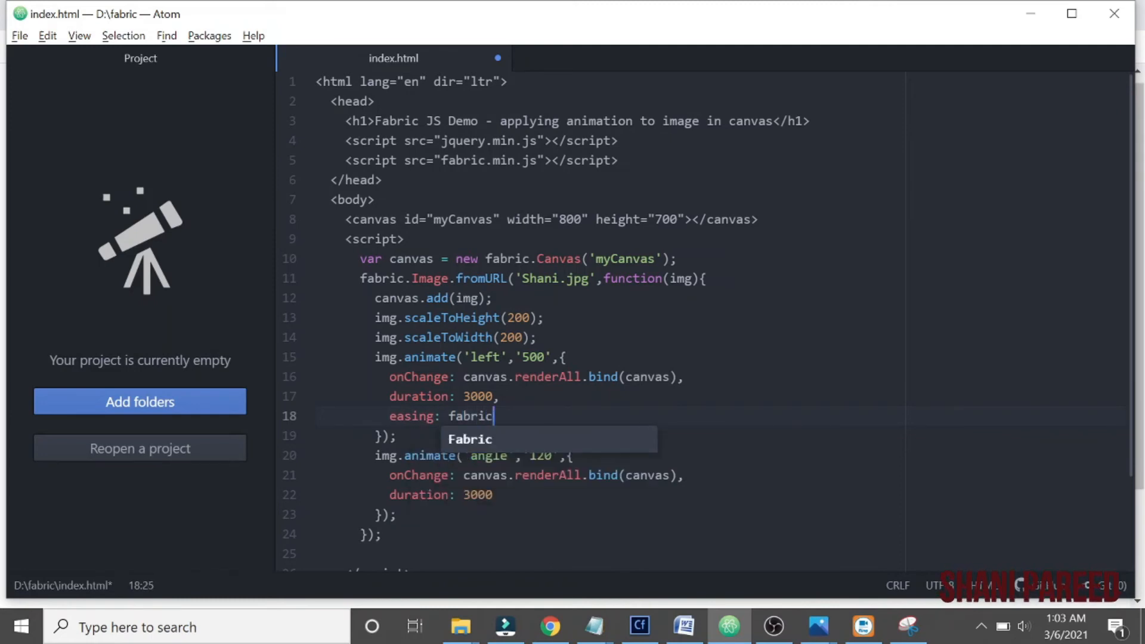
text(.util.ea)
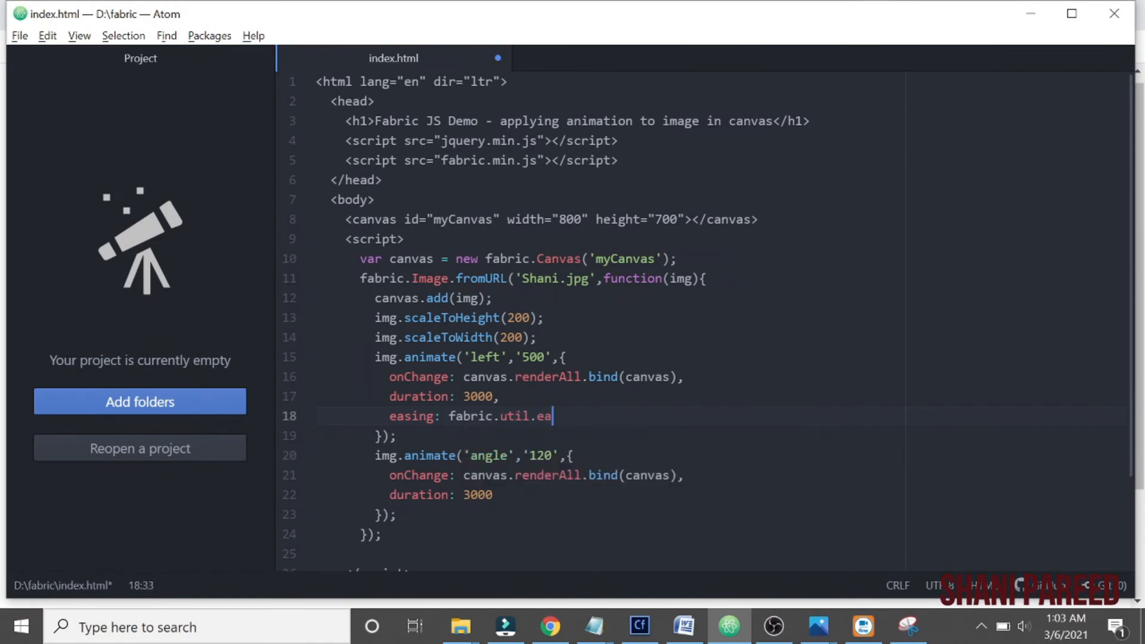
text(se.ease)
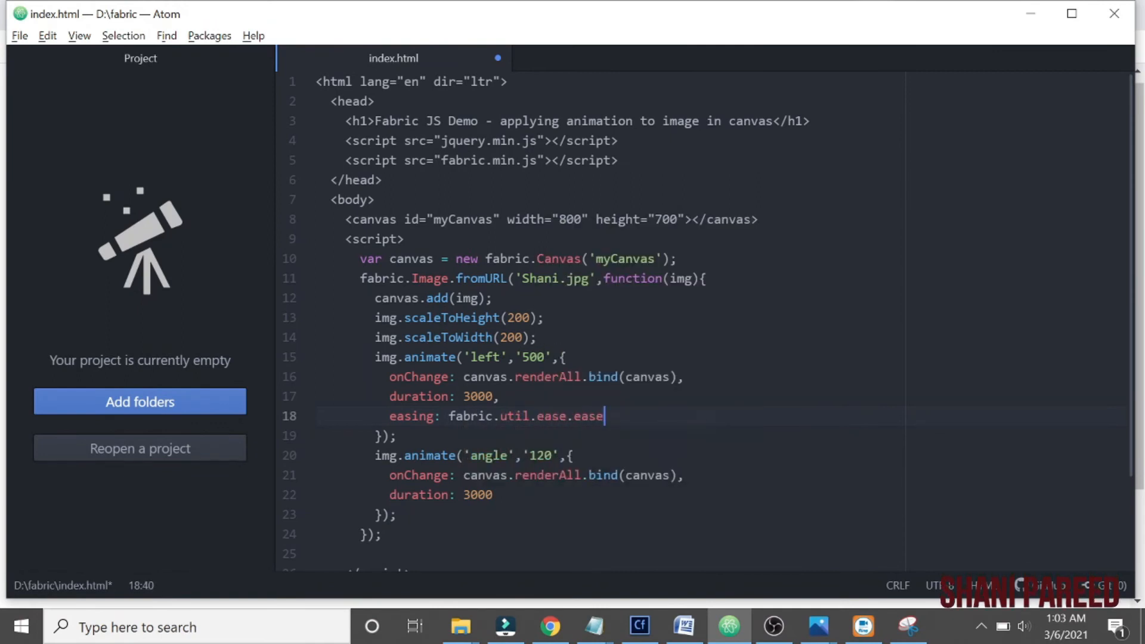
text(OutBou)
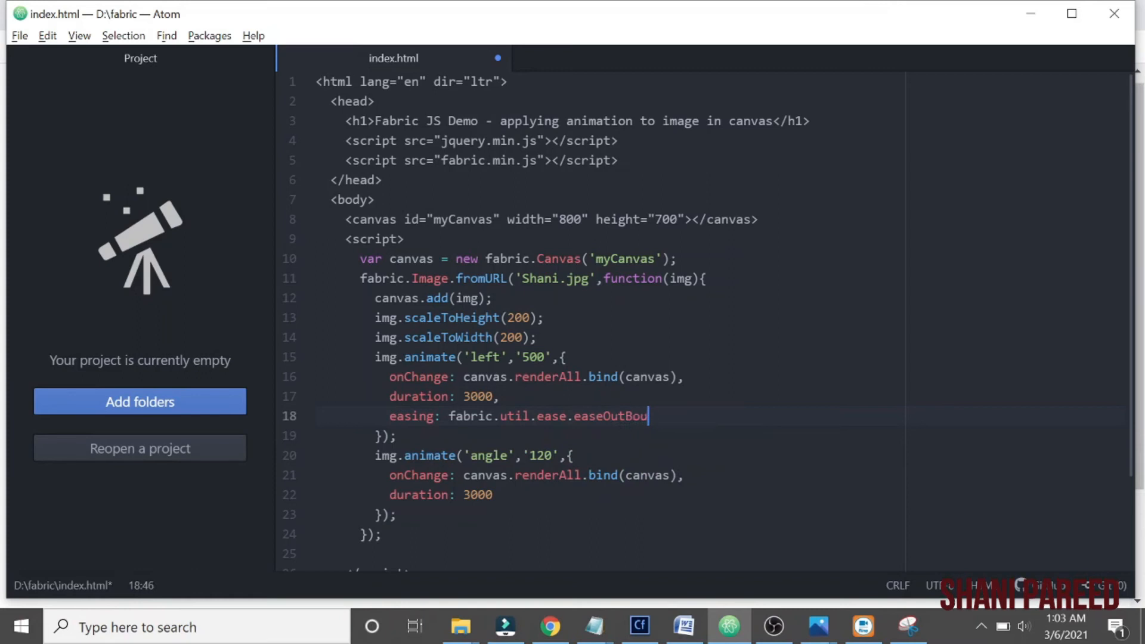
text(nce)
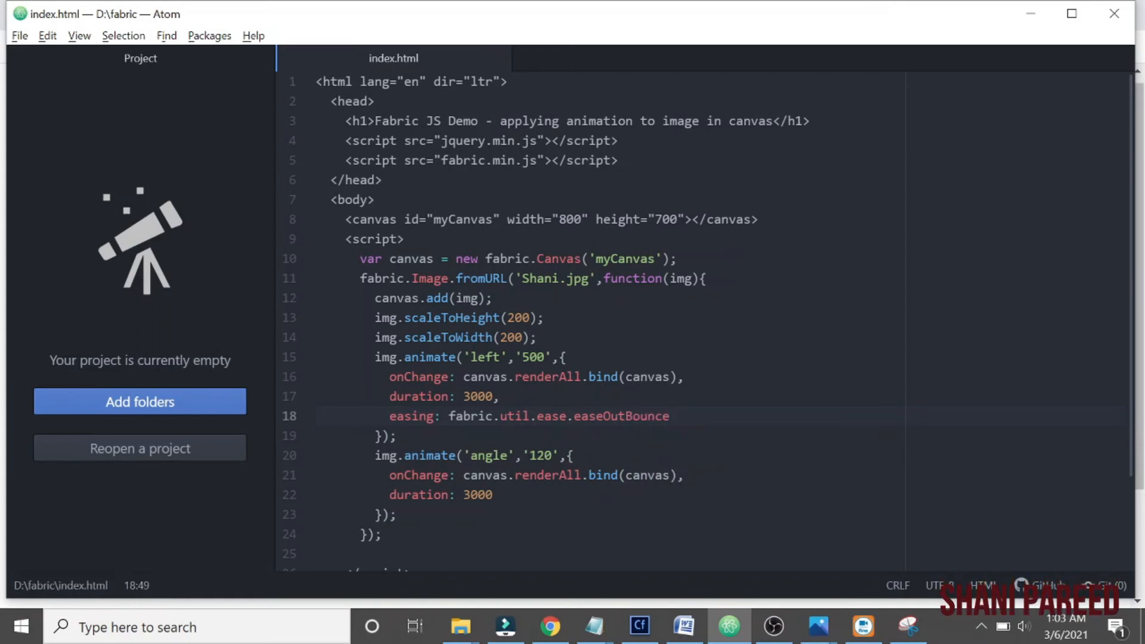
Check the bouncing photo animation in Chrome and return to the editor
click(550, 625)
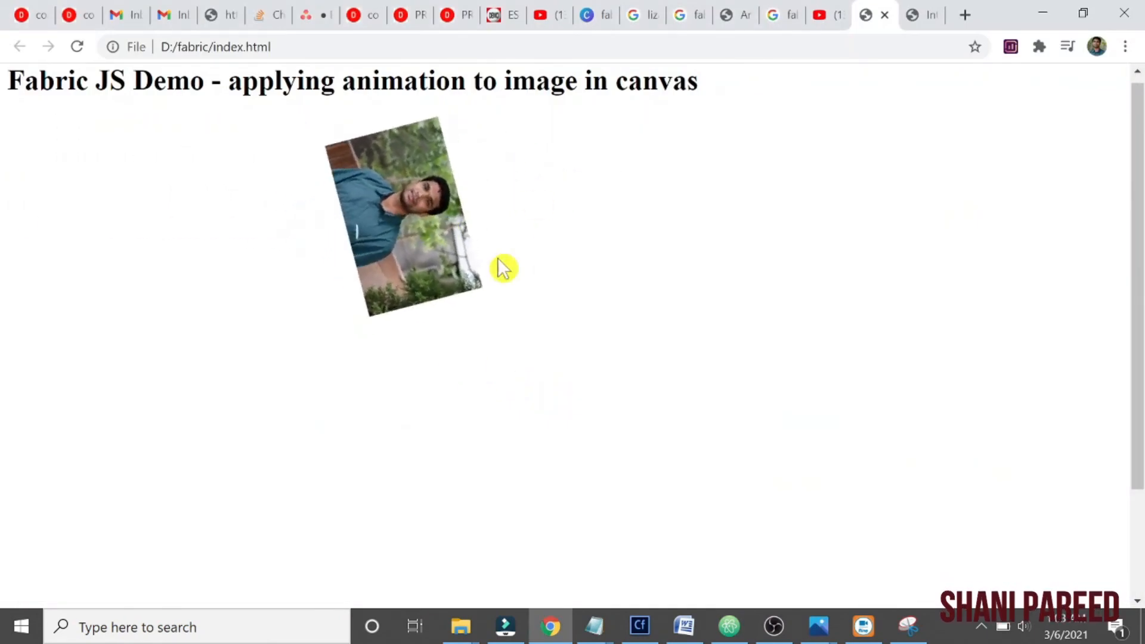
drag(500, 267, 330, 228)
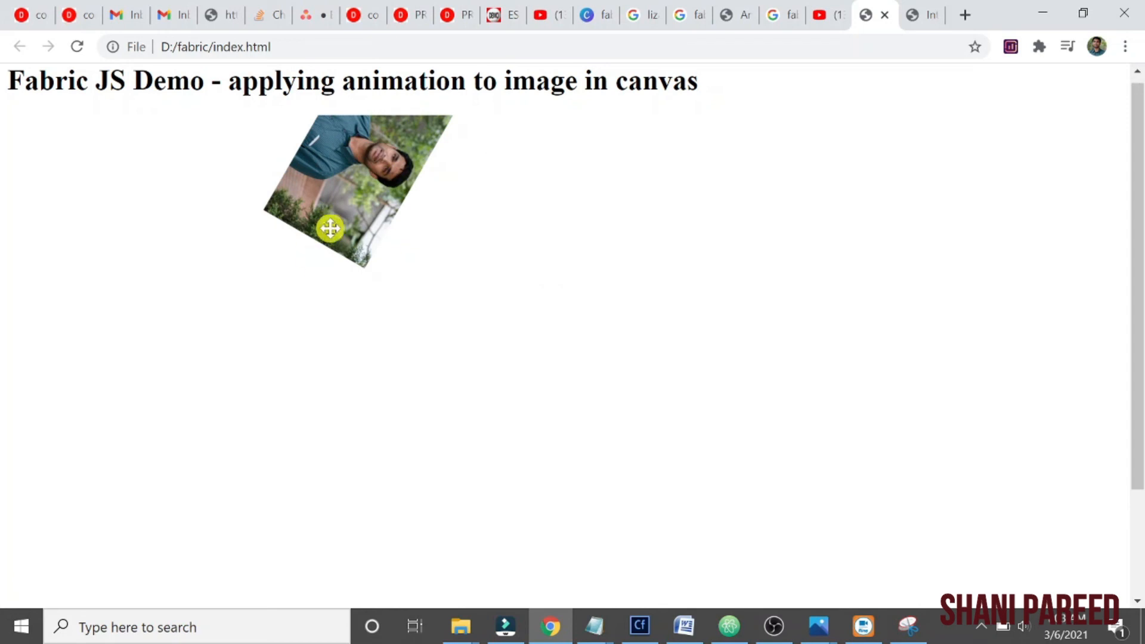
click(725, 624)
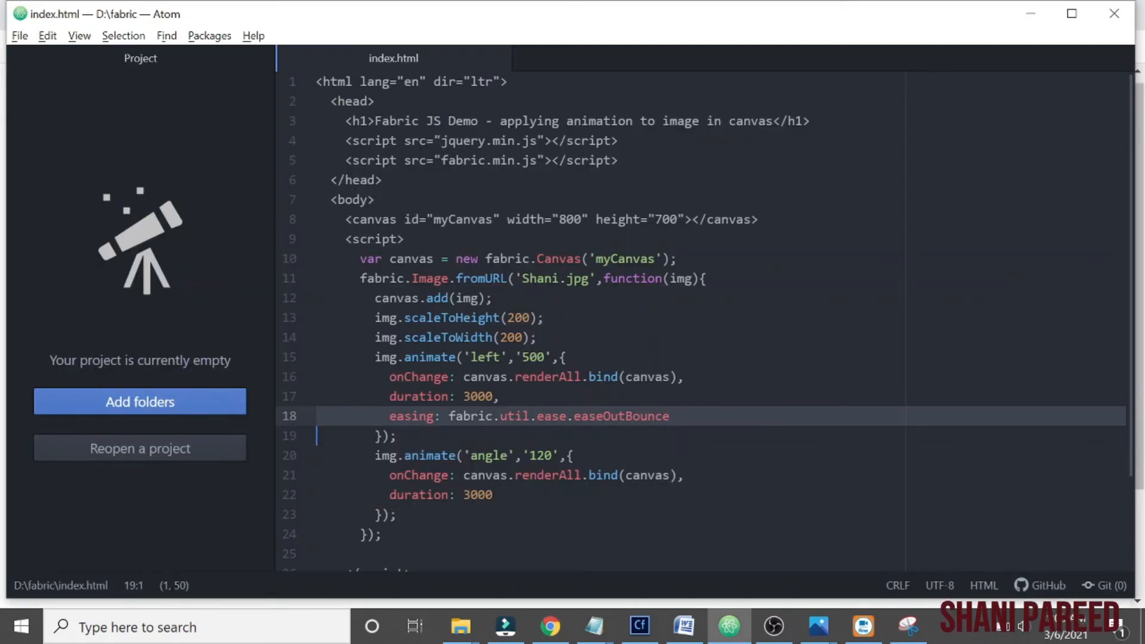
click(502, 475)
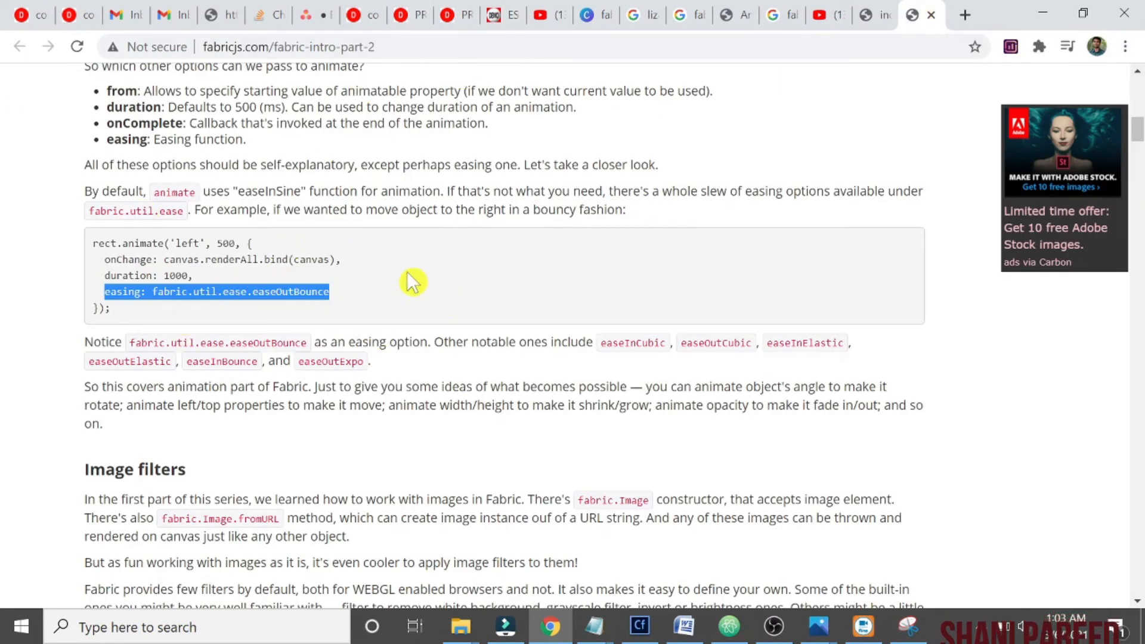
mouse_move(424, 281)
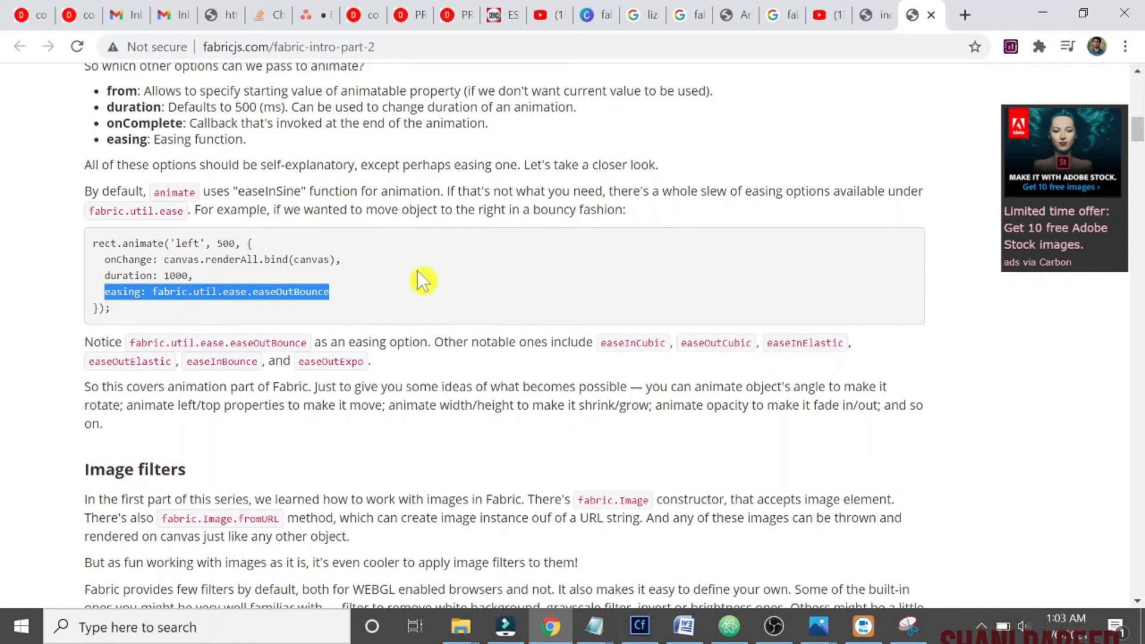
mouse_move(380, 214)
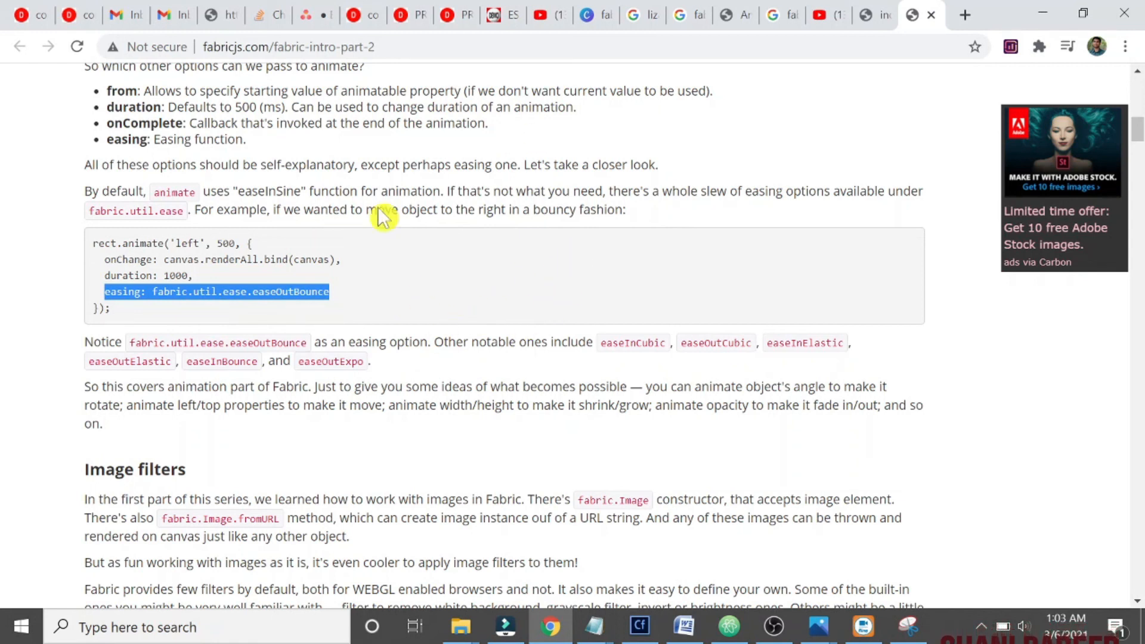
mouse_move(531, 233)
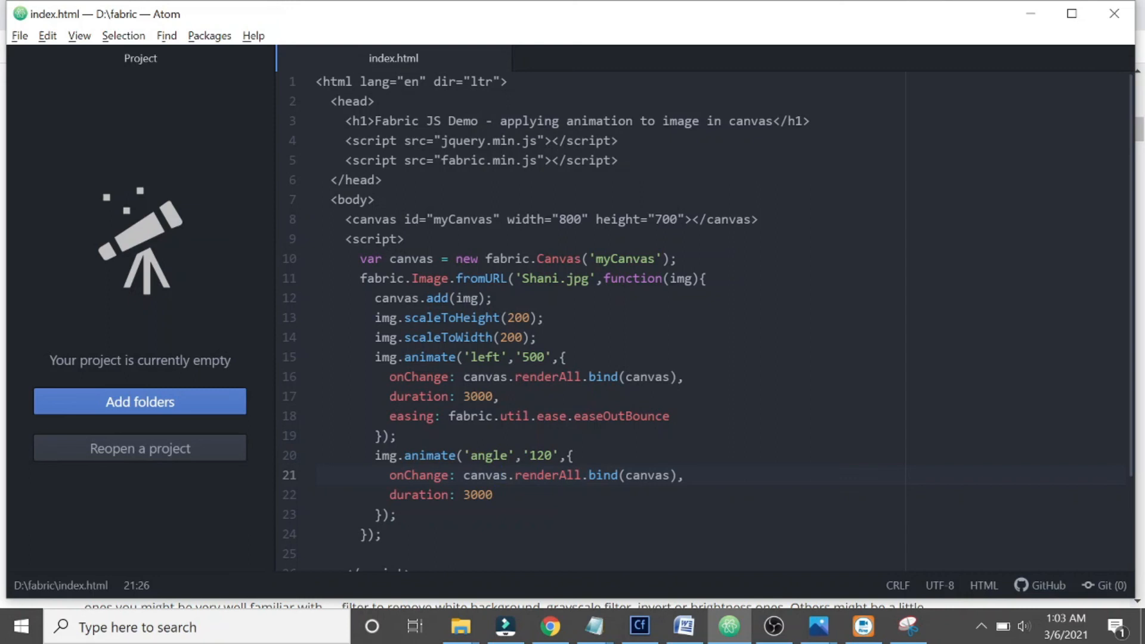
click(502, 476)
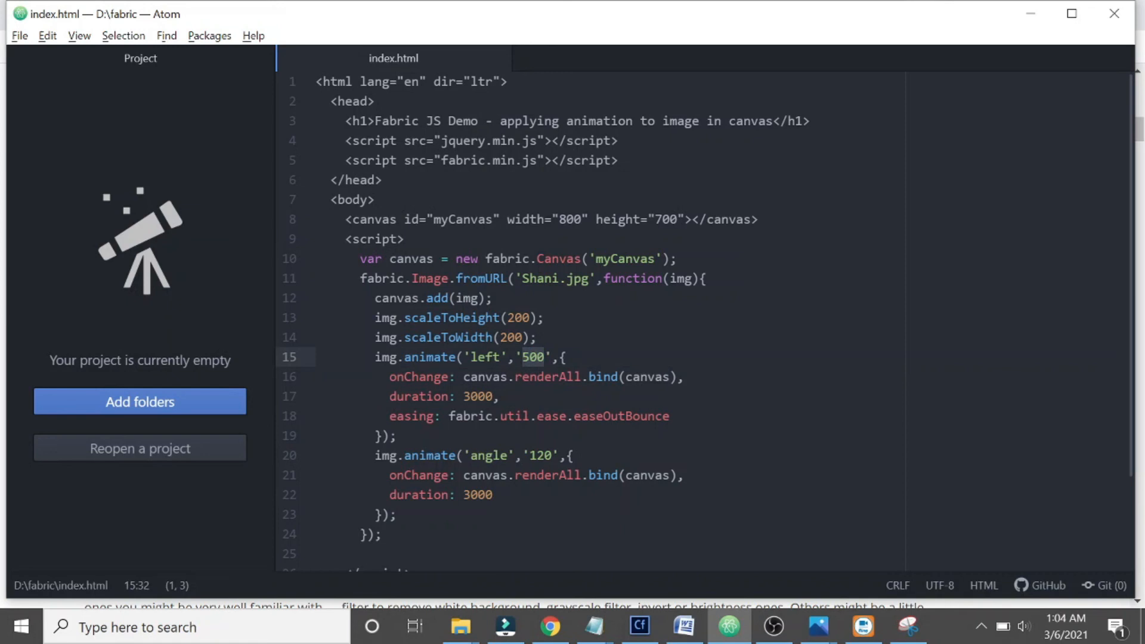
click(407, 377)
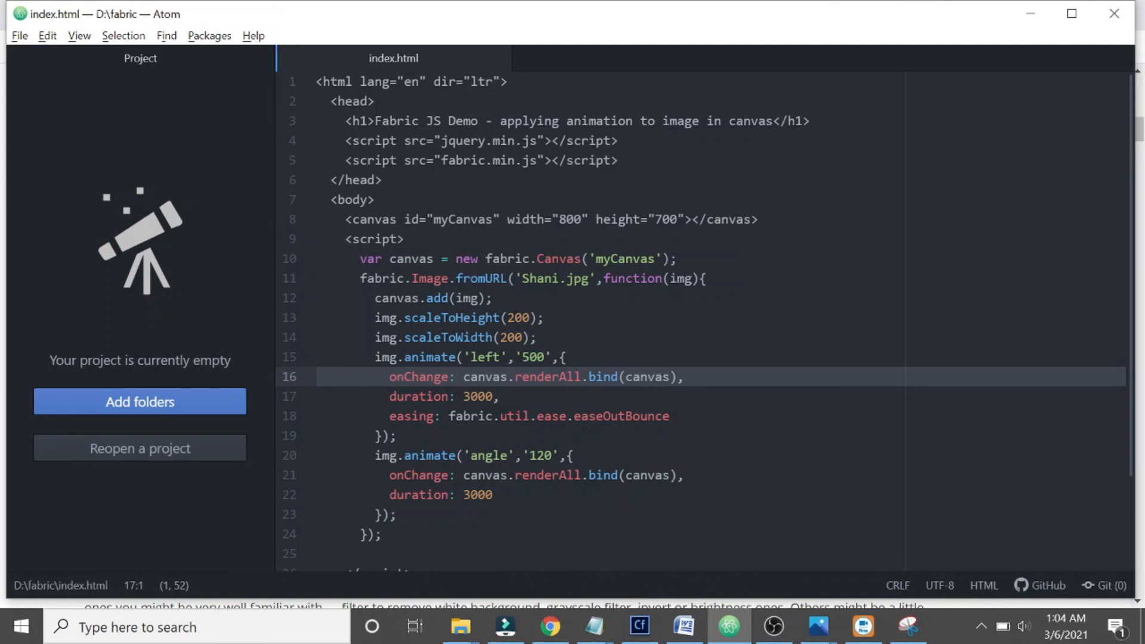
click(543, 416)
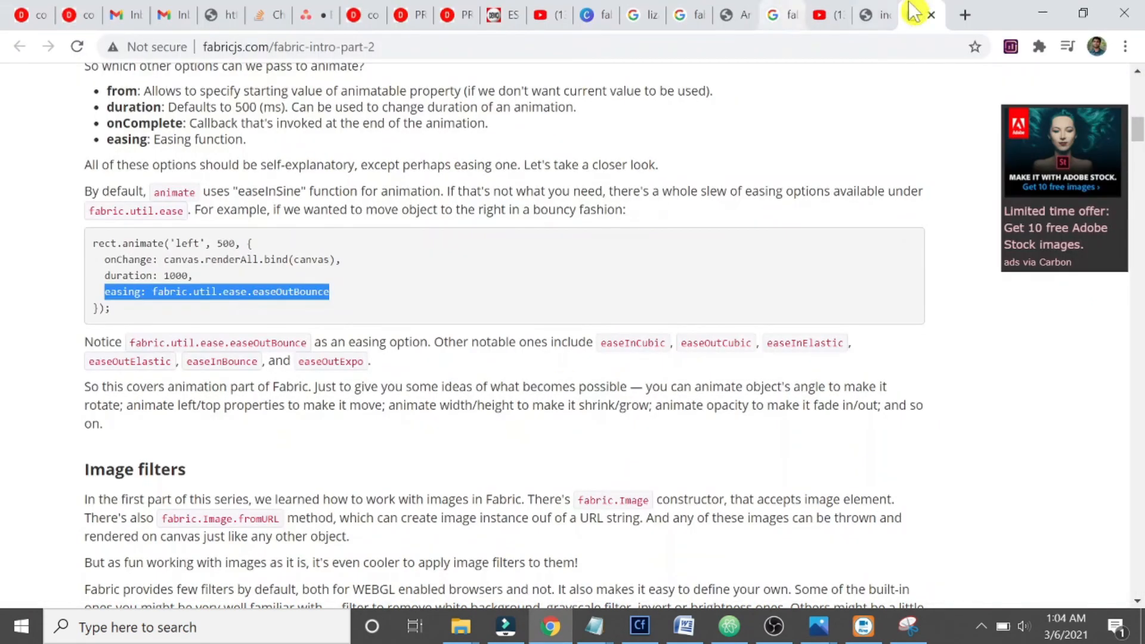
Return from the easing documentation to the local index.html demo tab
click(869, 14)
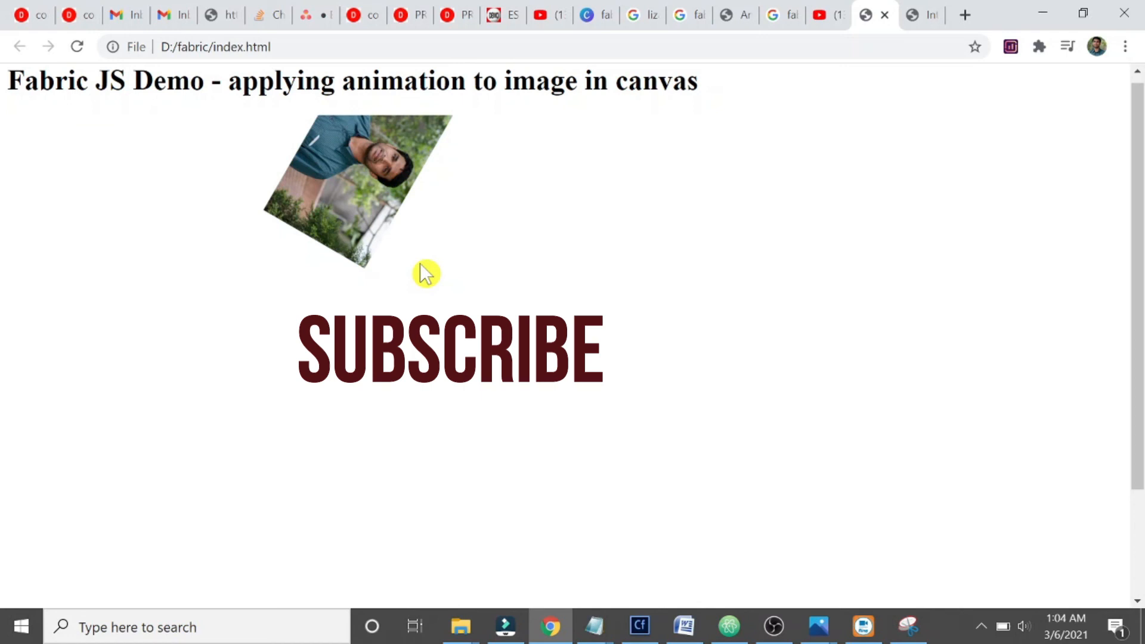
mouse_move(617, 299)
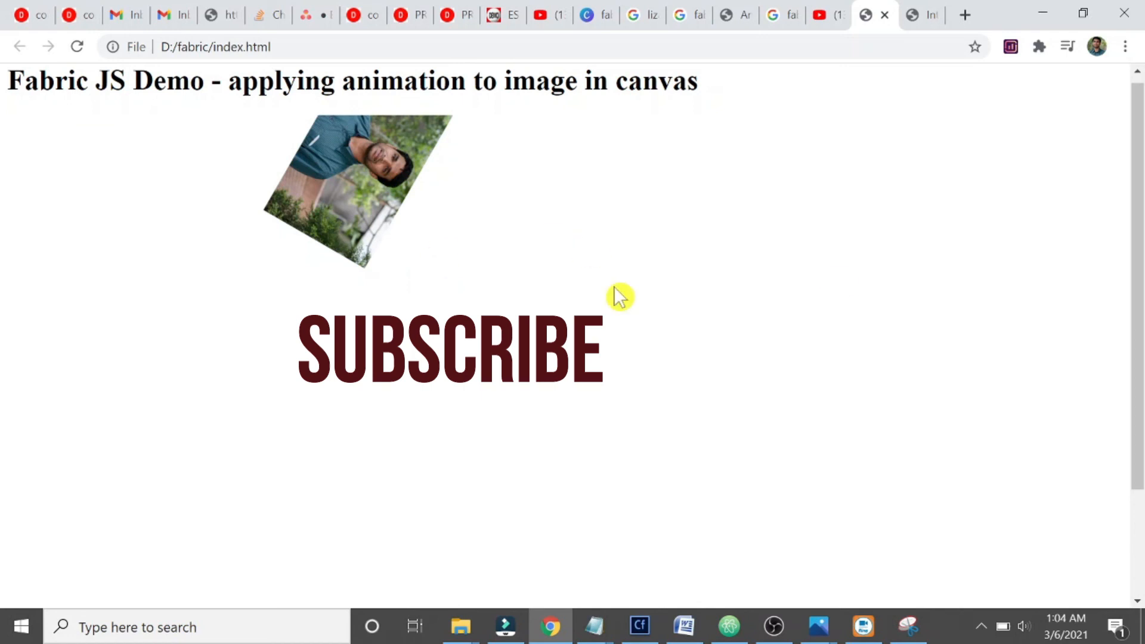